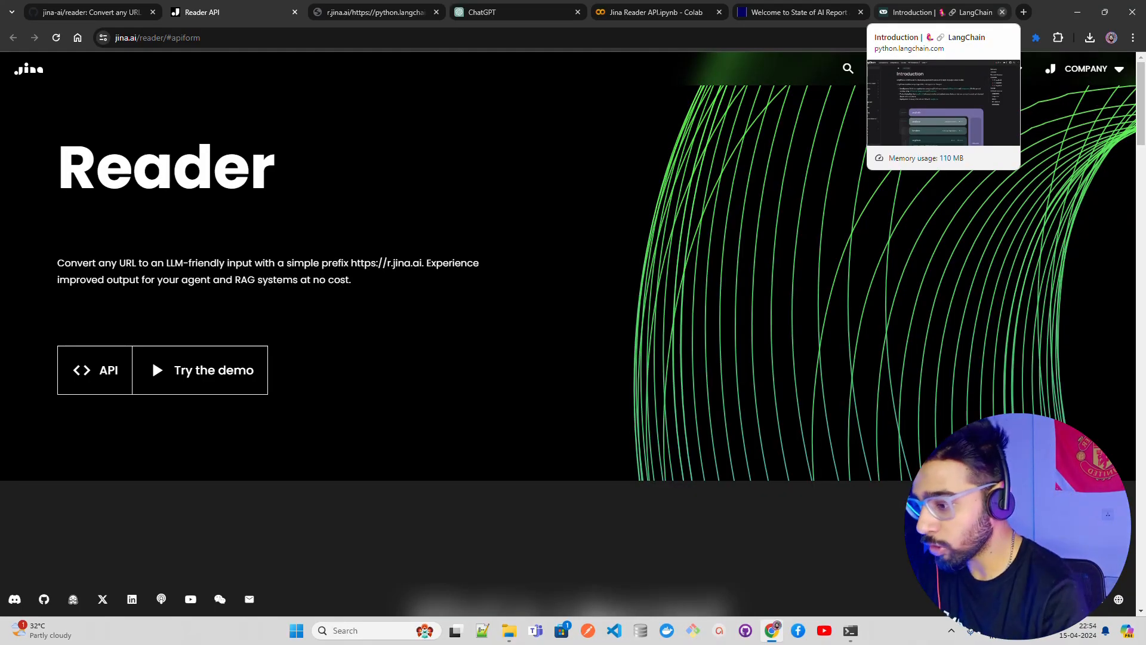
mouse_move(542, 185)
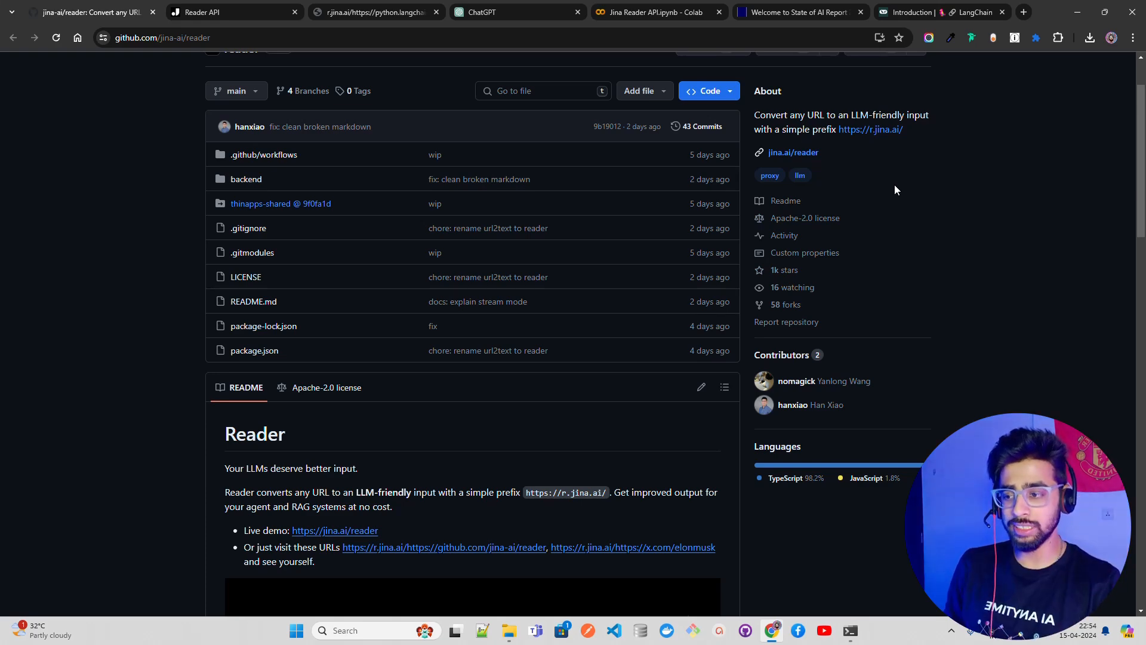
- Switch to the jina-ai/reader GitHub repository and look over its About section and file list
left_click(792, 152)
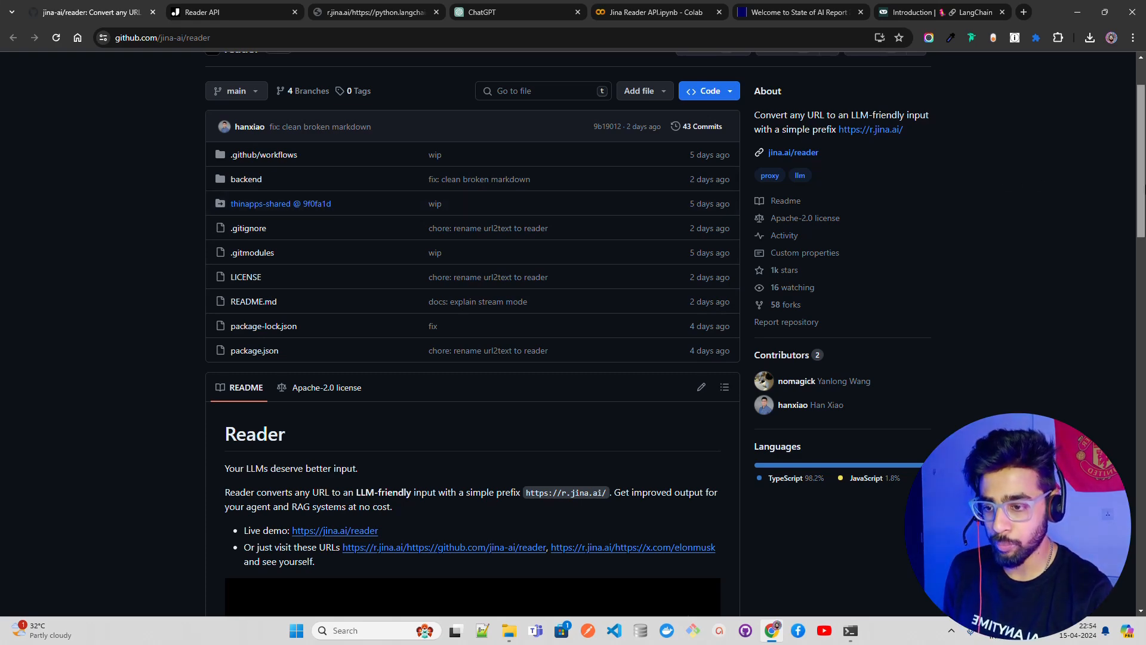
scroll("up", 3)
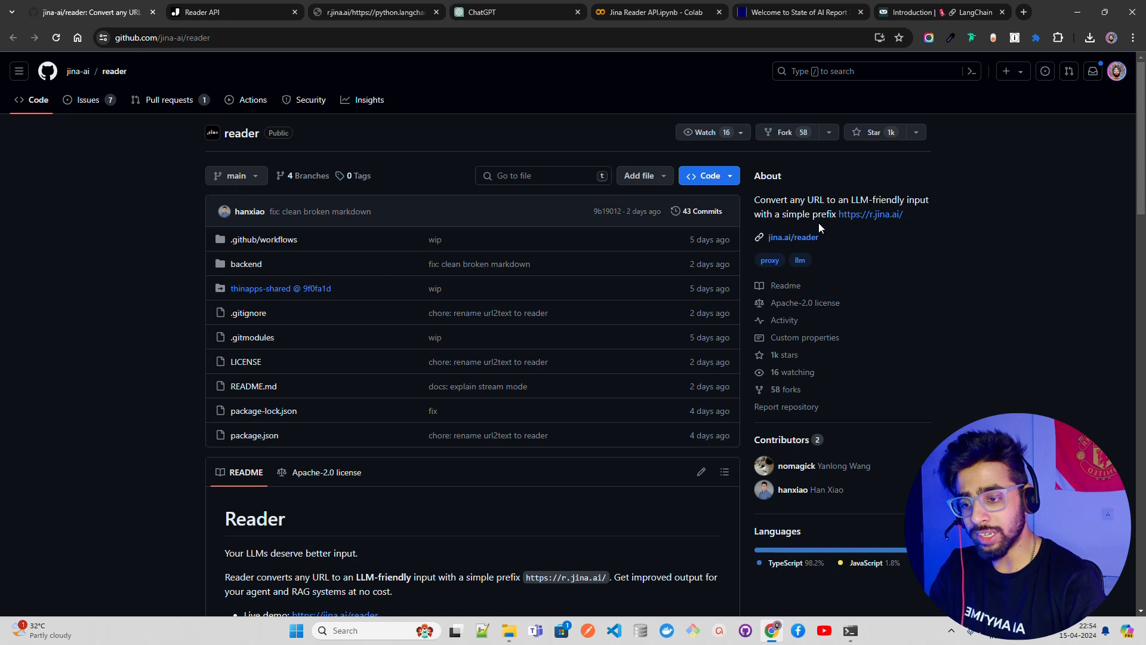
mouse_move(986, 213)
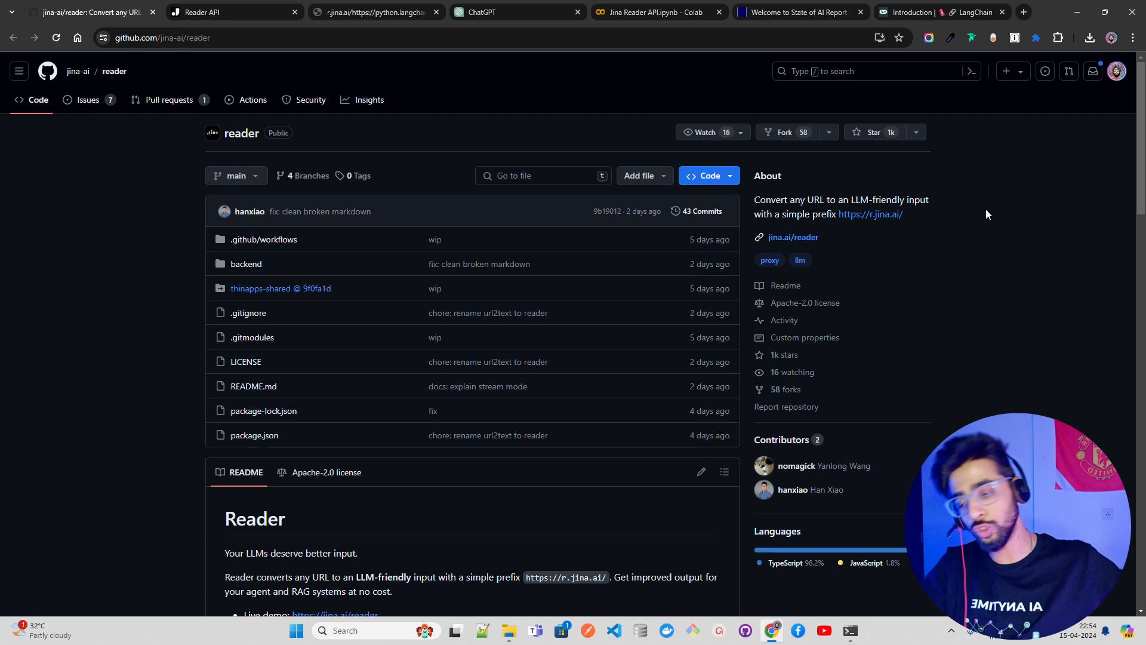
mouse_move(982, 367)
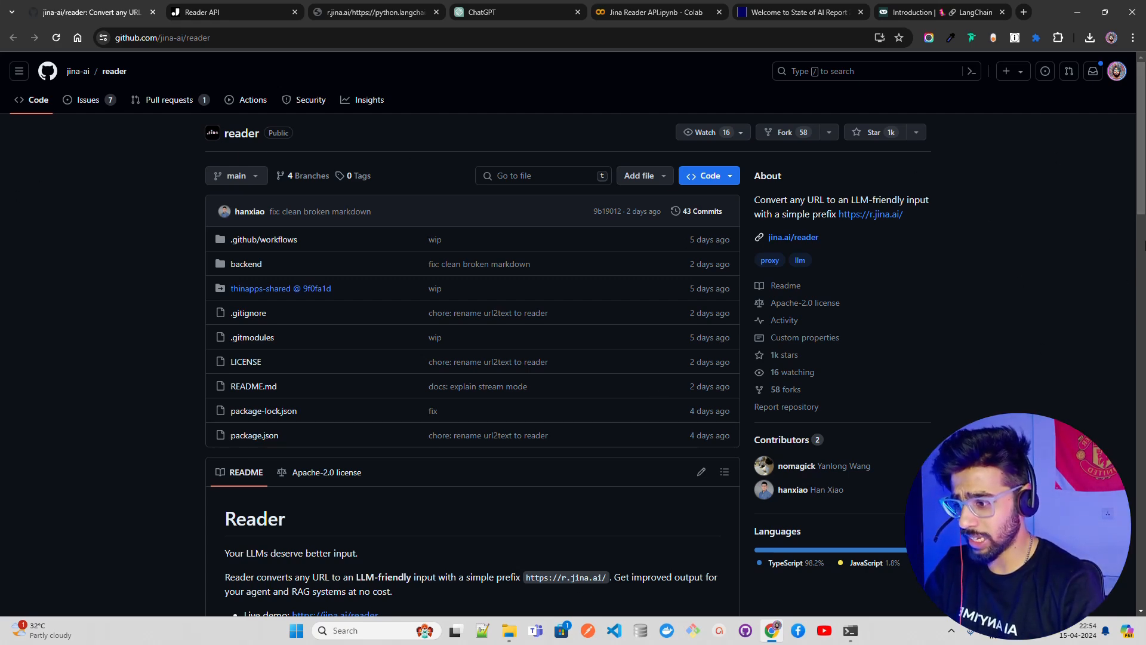
scroll("down", 3)
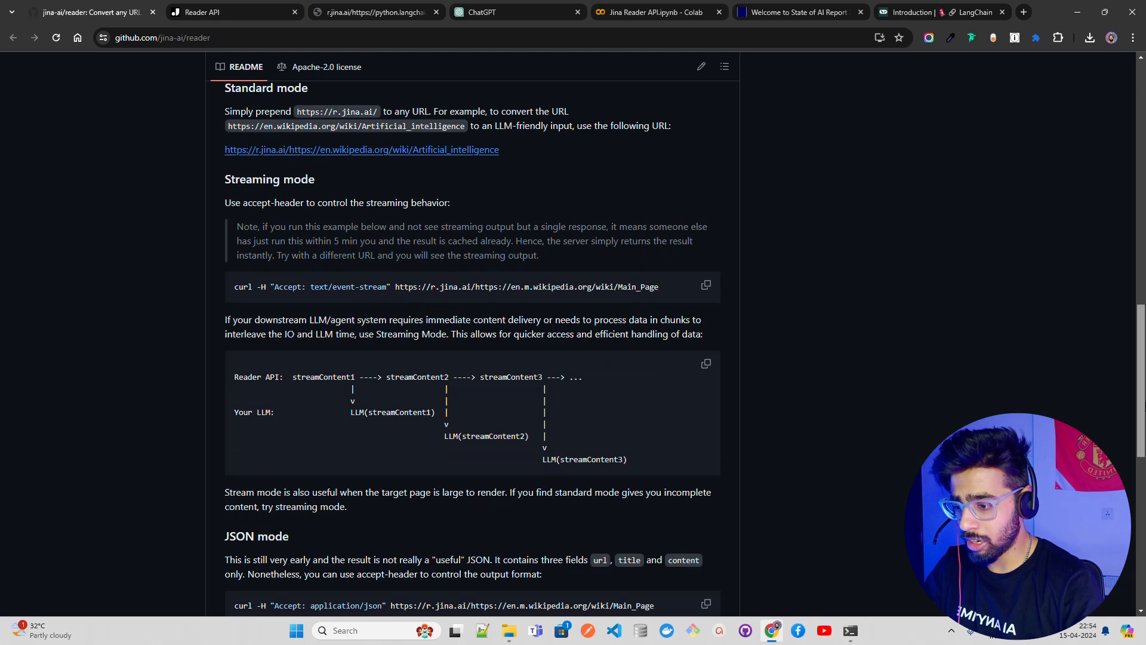
scroll("down", 3)
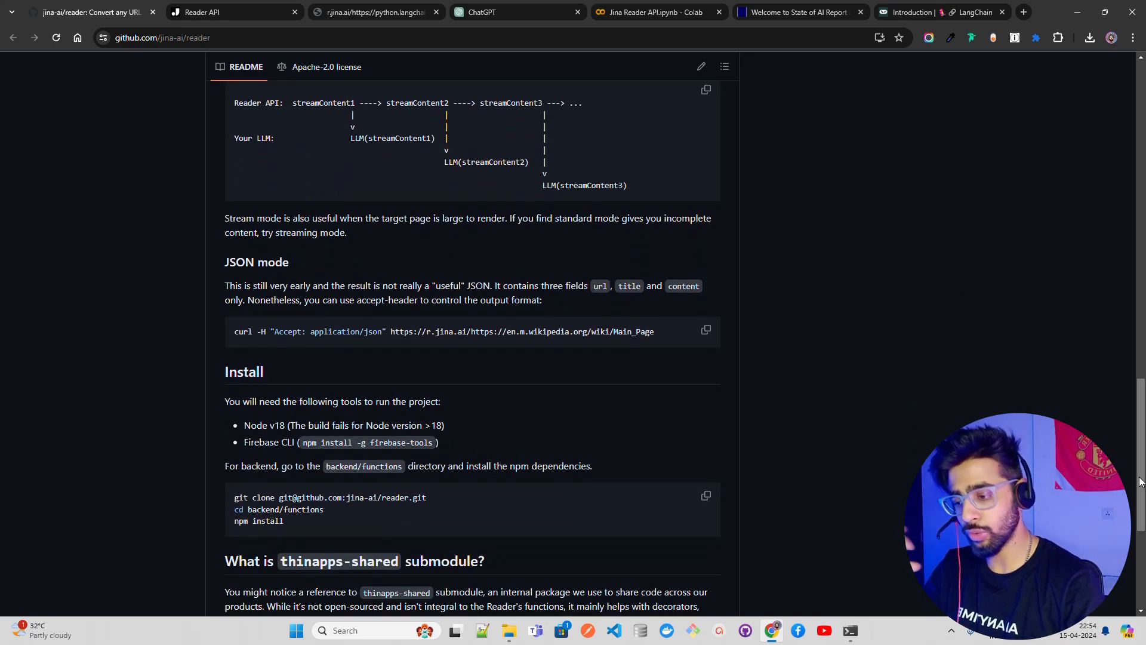
mouse_move(1036, 349)
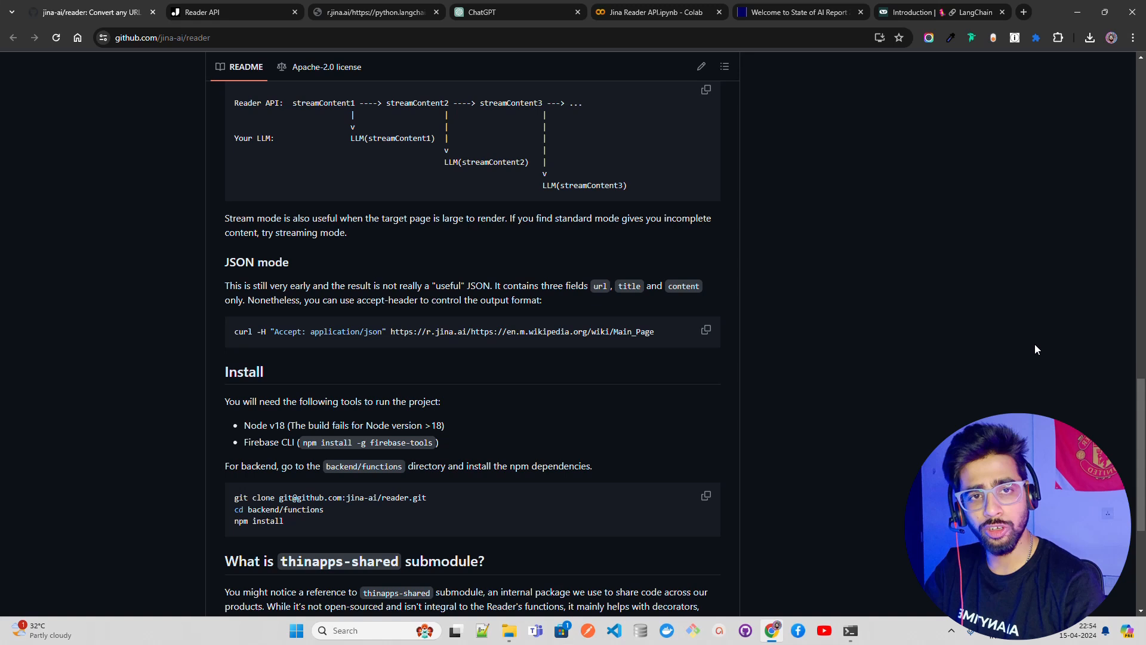
mouse_move(894, 348)
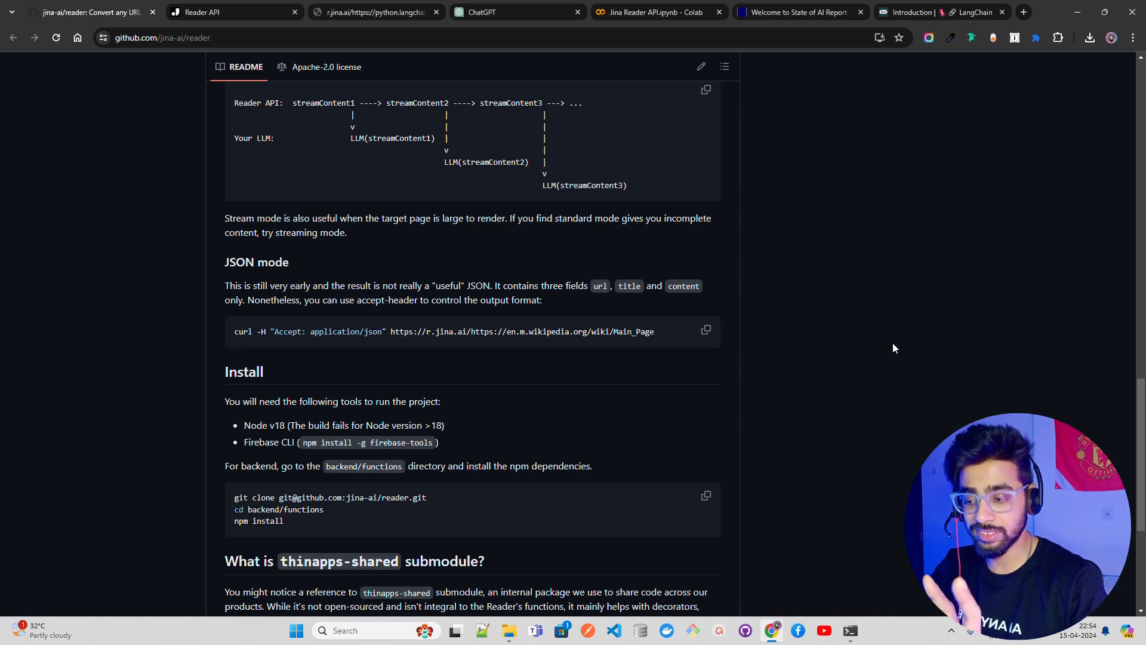
mouse_move(466, 508)
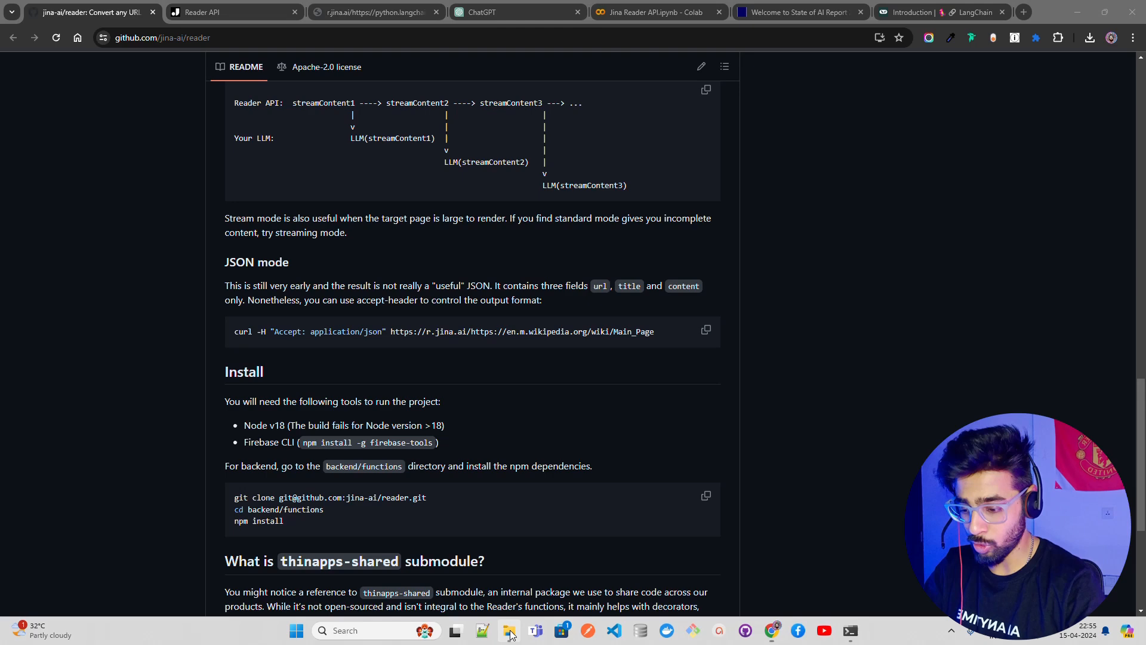
- Open the downloaded reader-main folder with .github, backend and thinapps-shared from the taskbar
left_click(508, 630)
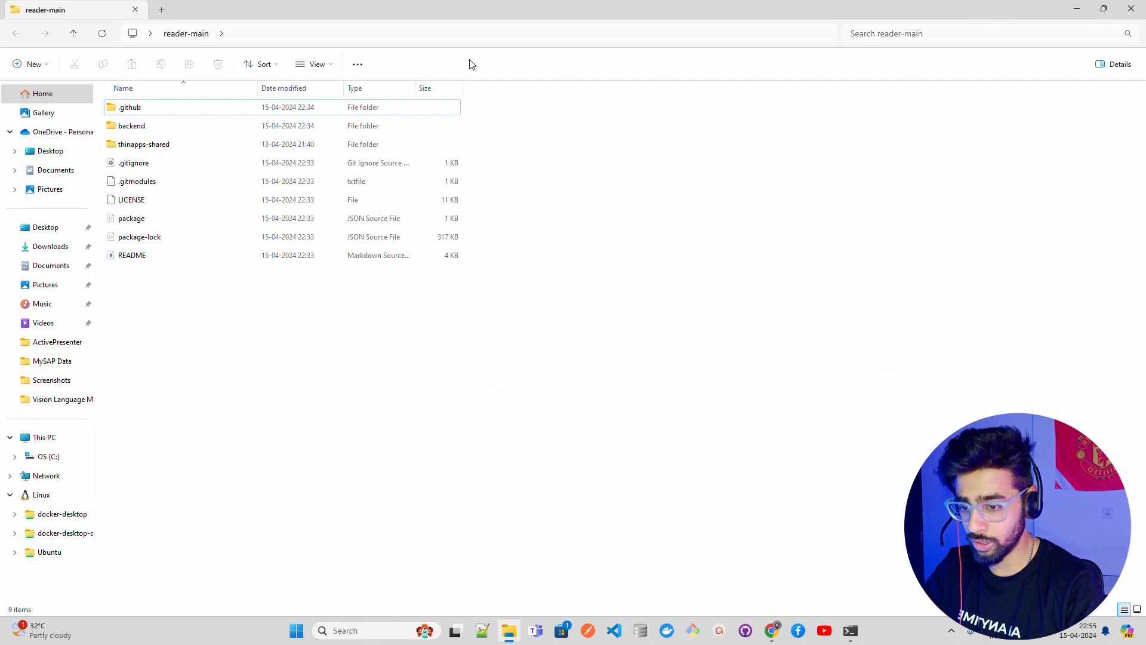
mouse_move(202, 306)
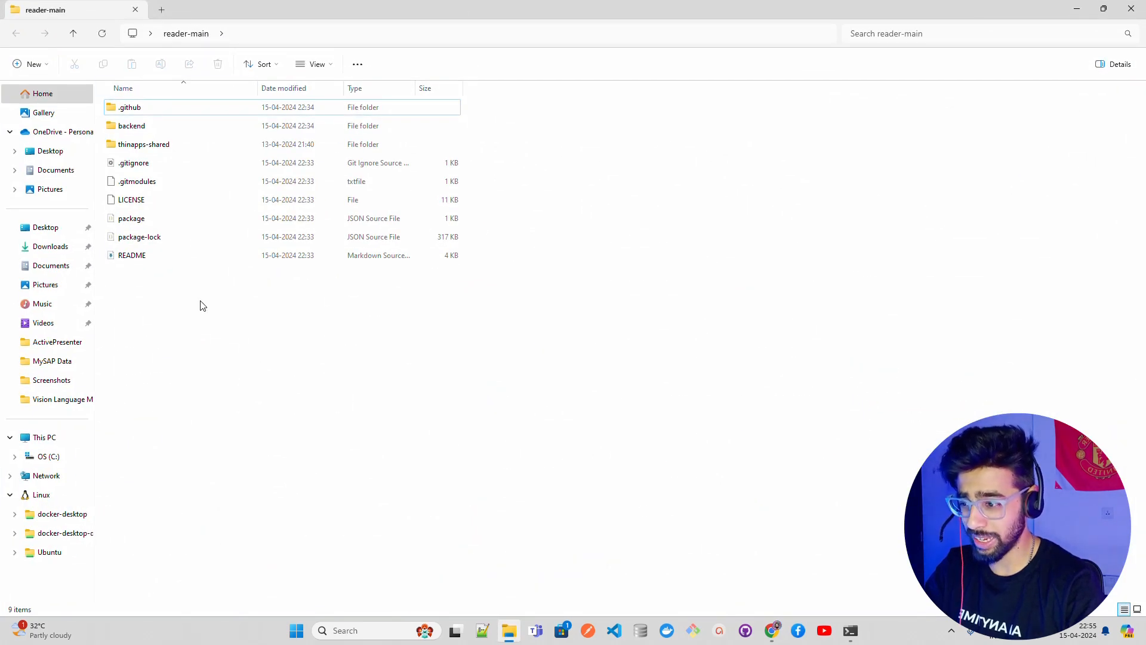
mouse_move(1073, 4)
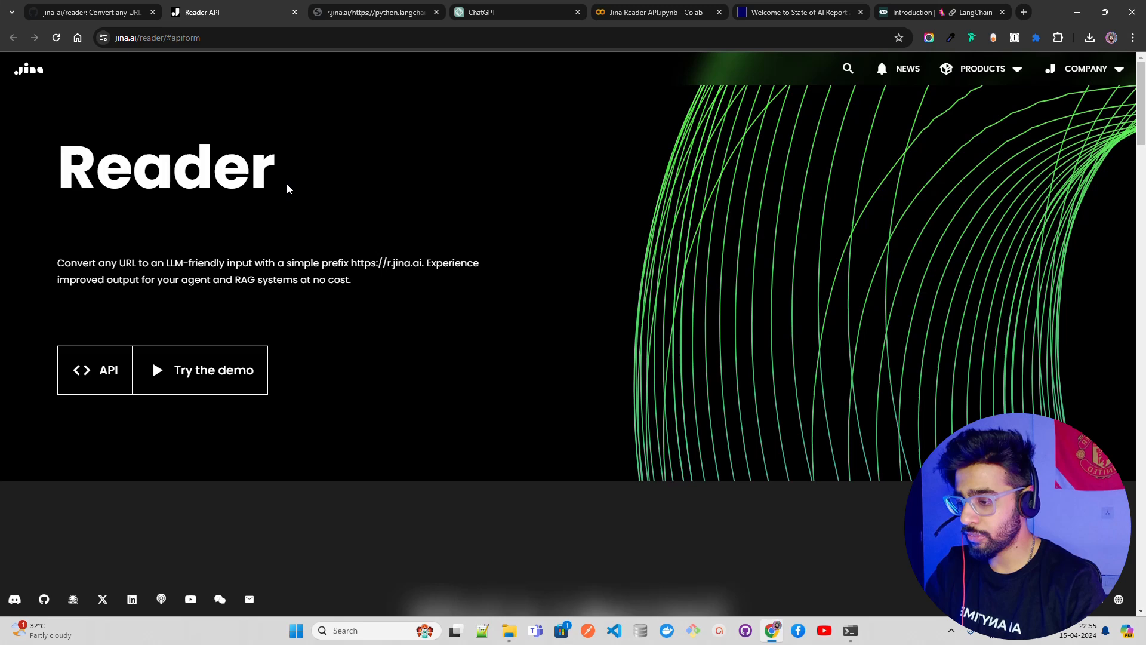
mouse_move(179, 224)
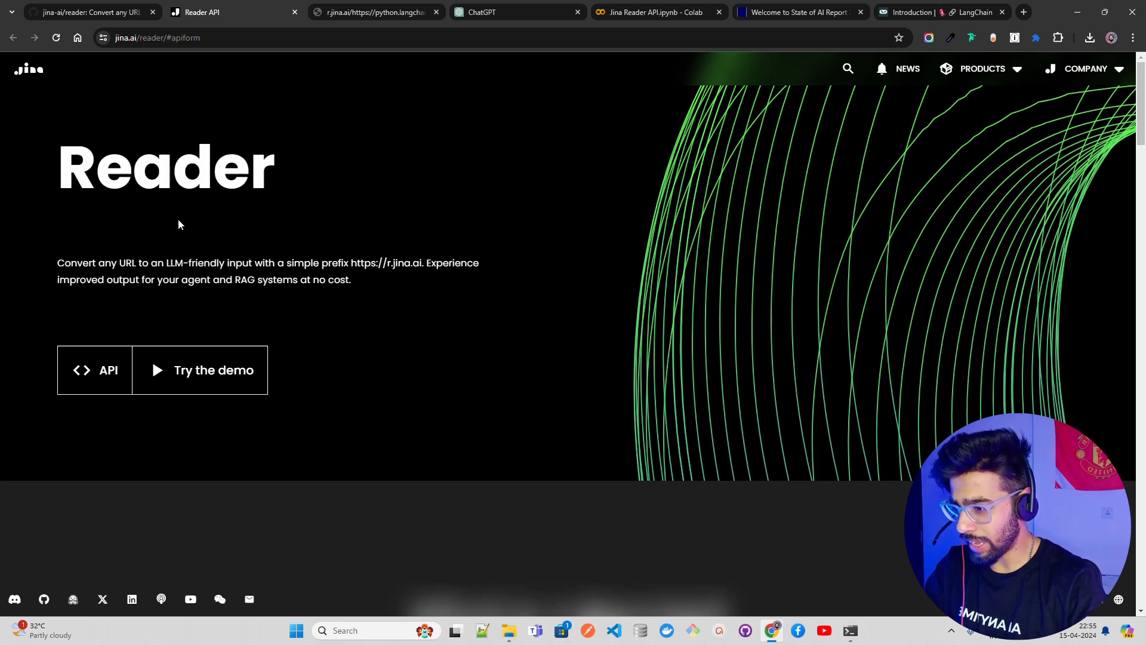
mouse_move(231, 268)
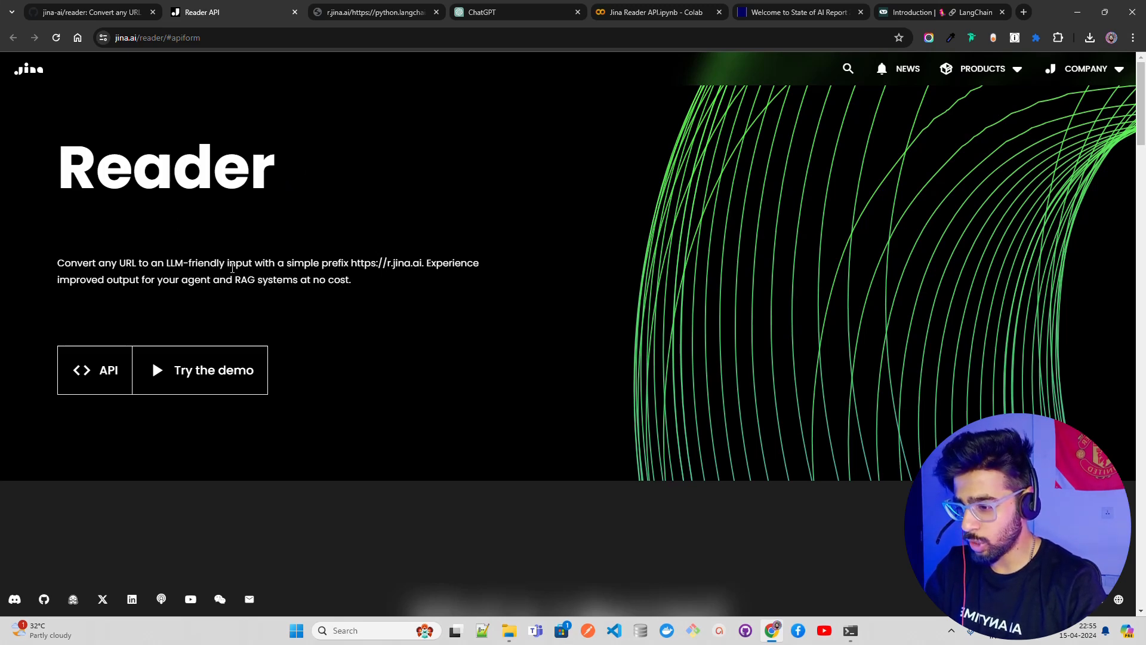
mouse_move(369, 279)
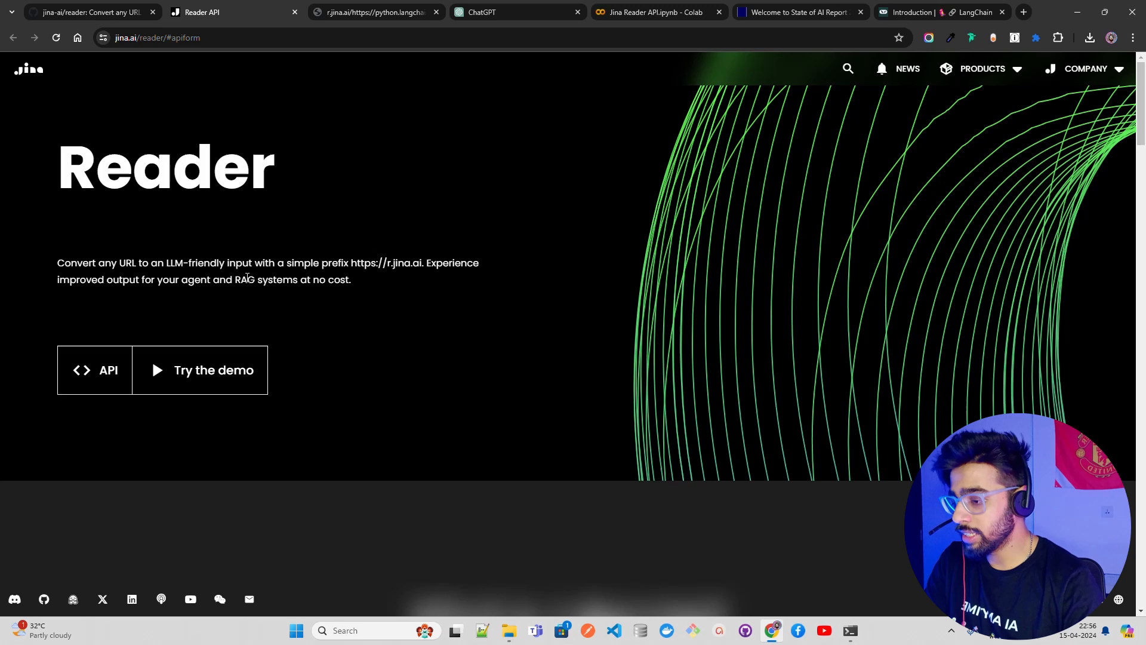
mouse_move(57, 305)
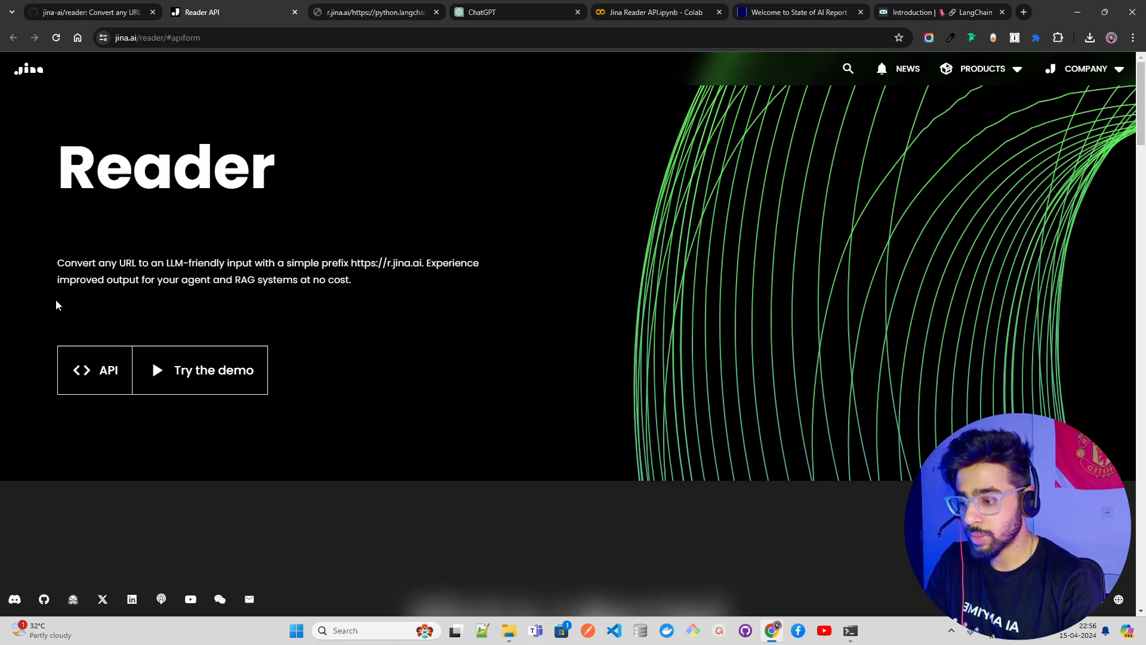
mouse_move(107, 381)
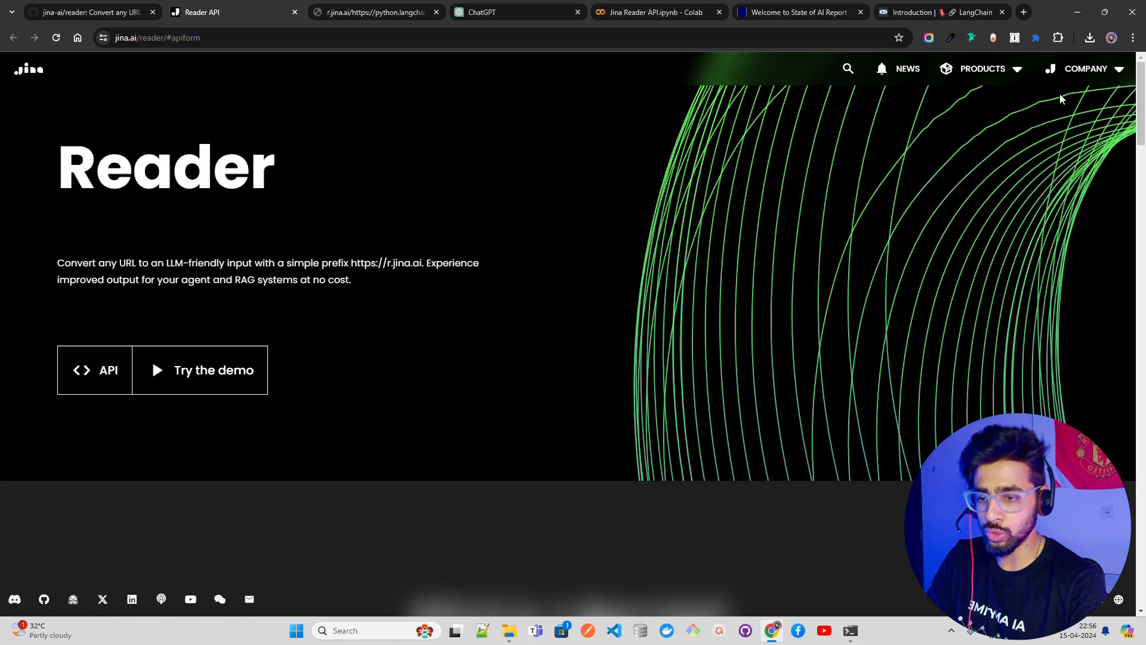
- Scroll past the 'What is a Reader?' explanation to the 'Try the demo' stateof.ai output
scroll("down", 3)
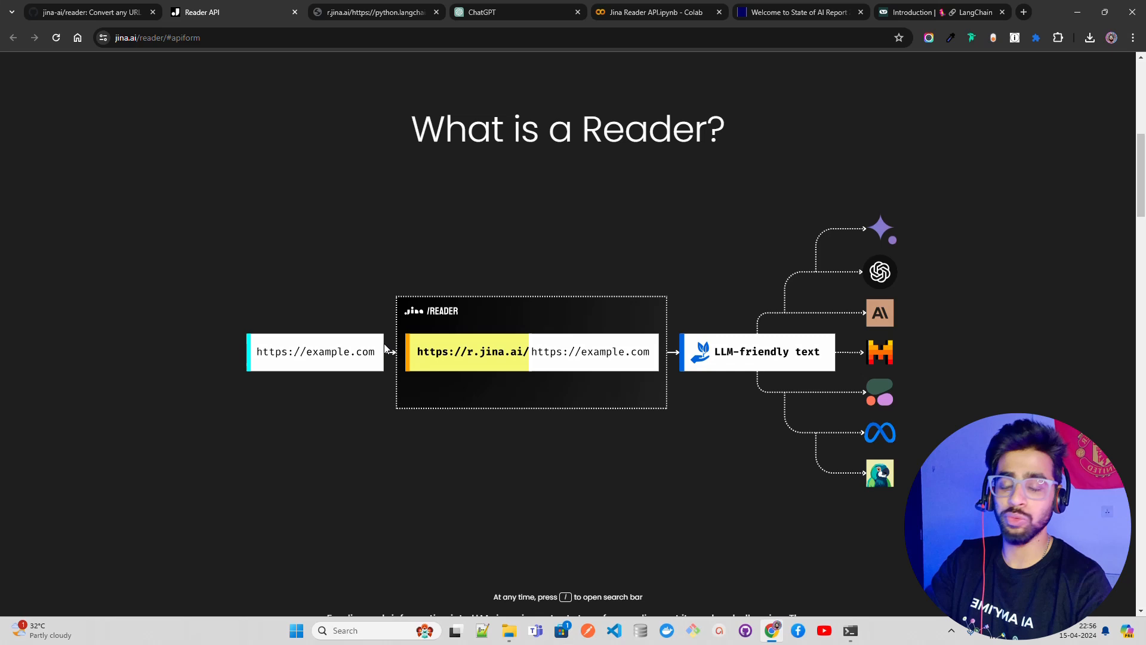
mouse_move(371, 439)
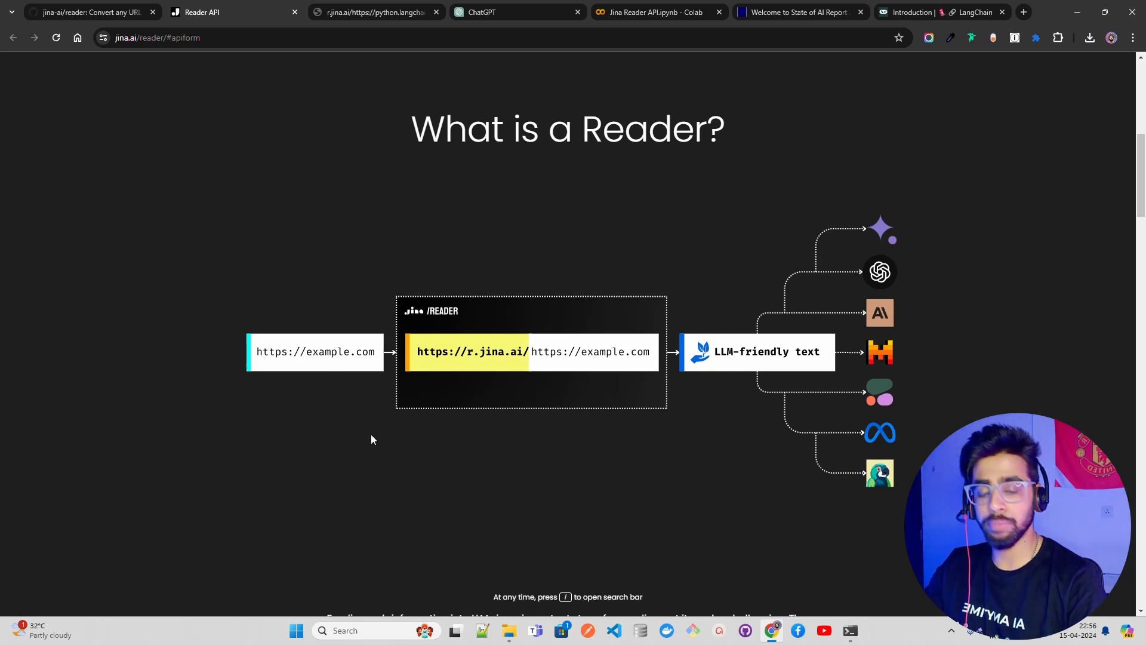
mouse_move(338, 359)
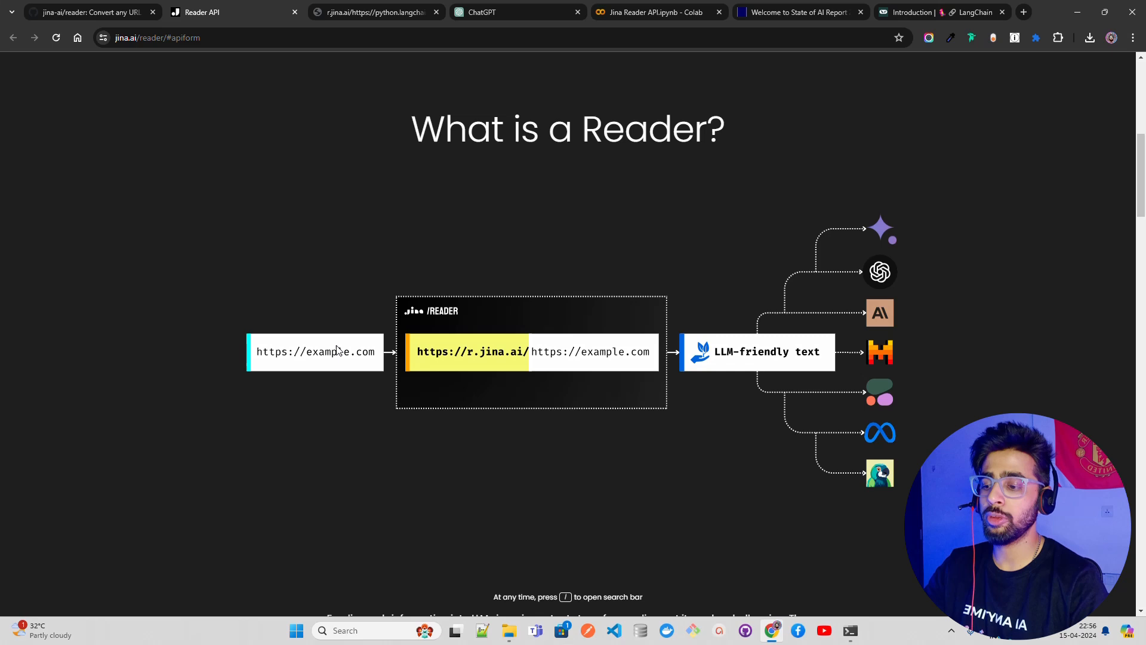
mouse_move(329, 438)
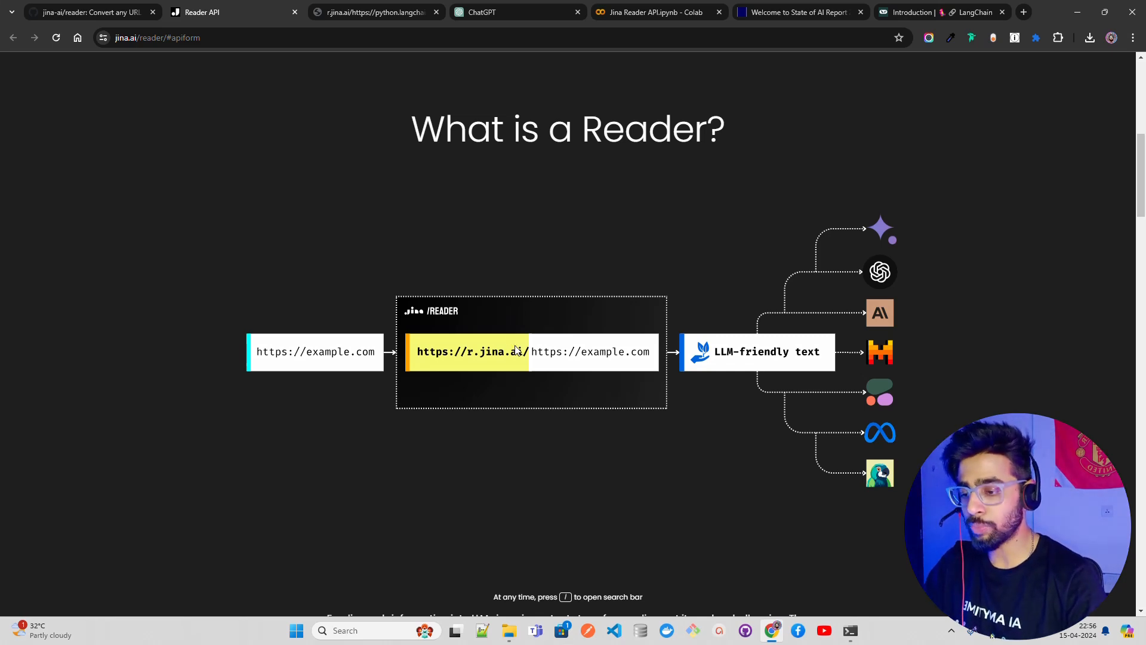
mouse_move(524, 359)
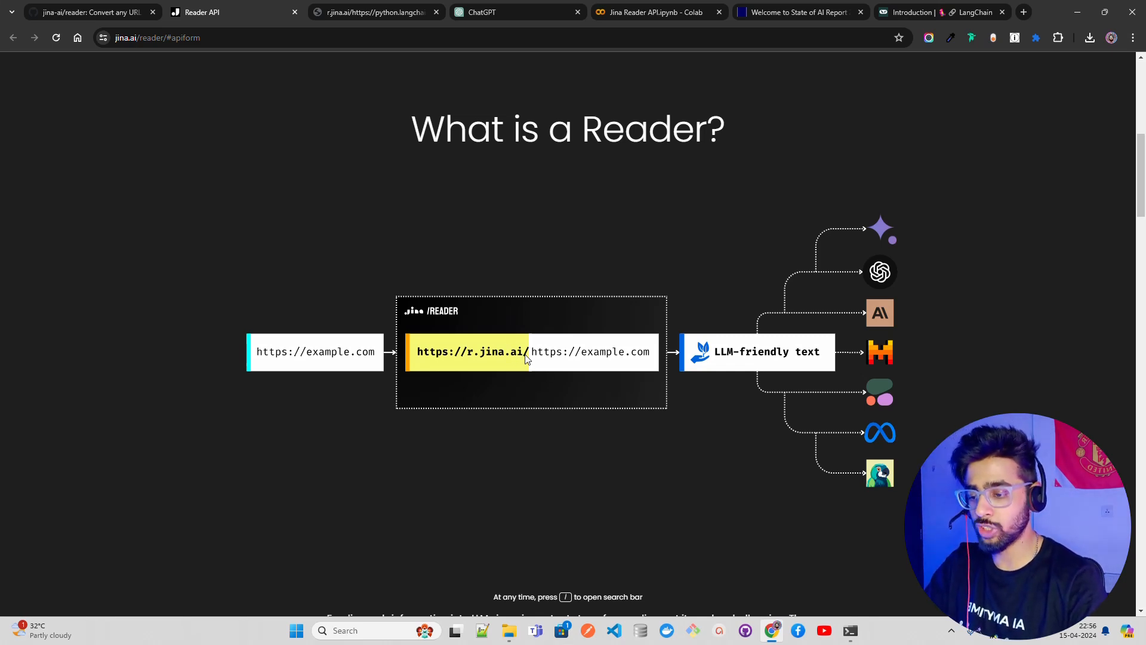
mouse_move(465, 357)
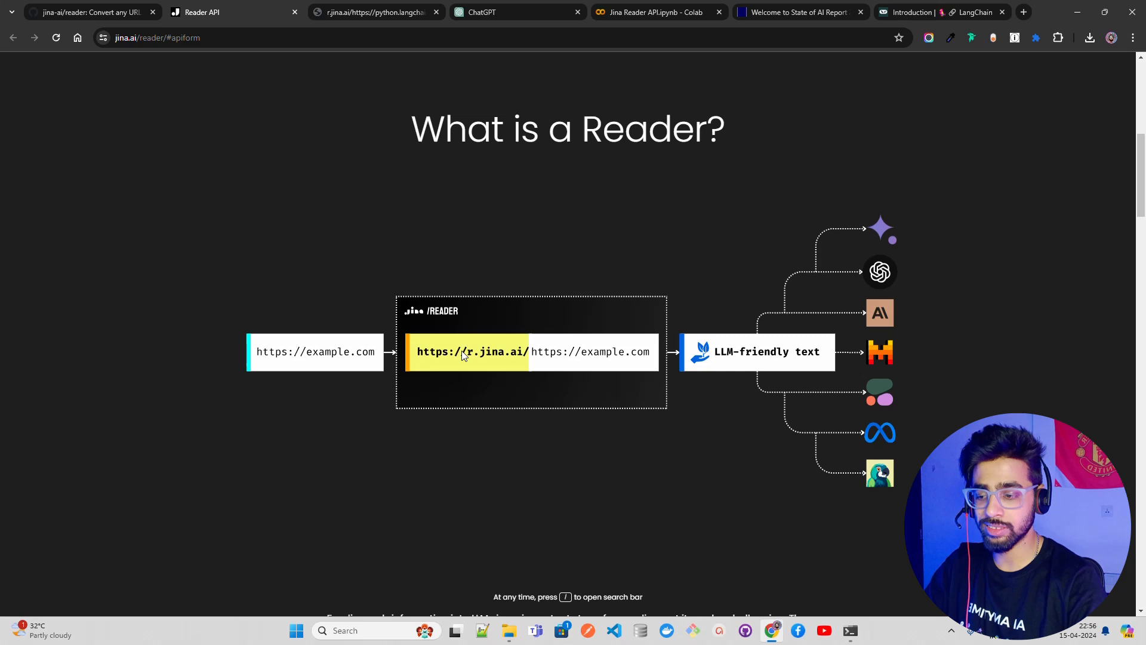
mouse_move(525, 358)
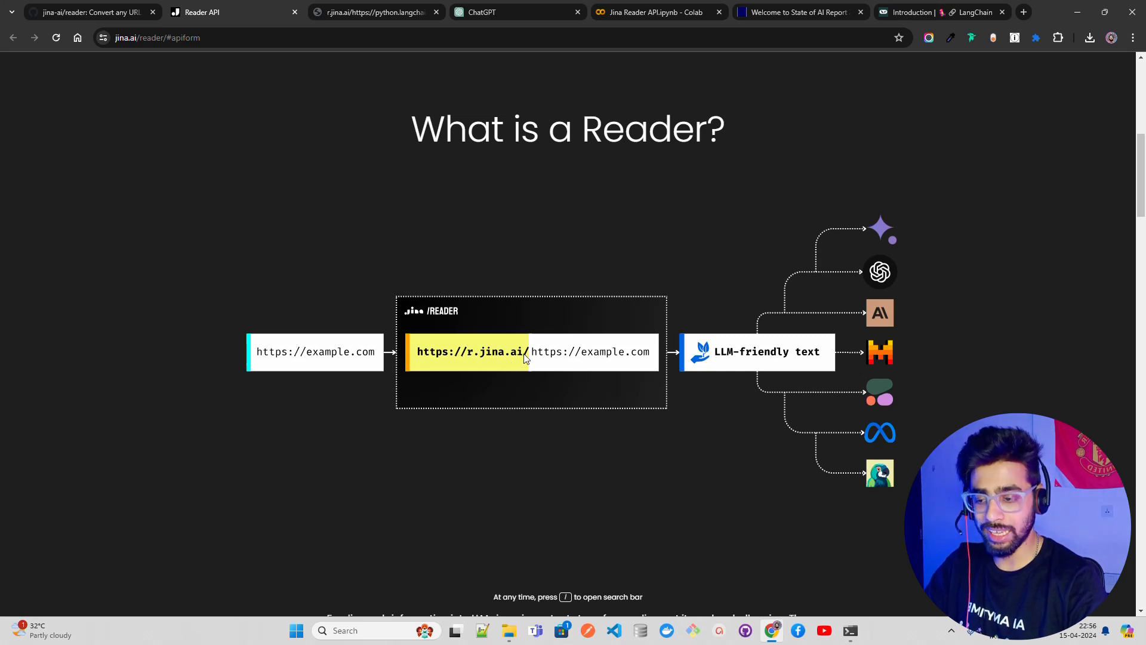
mouse_move(545, 360)
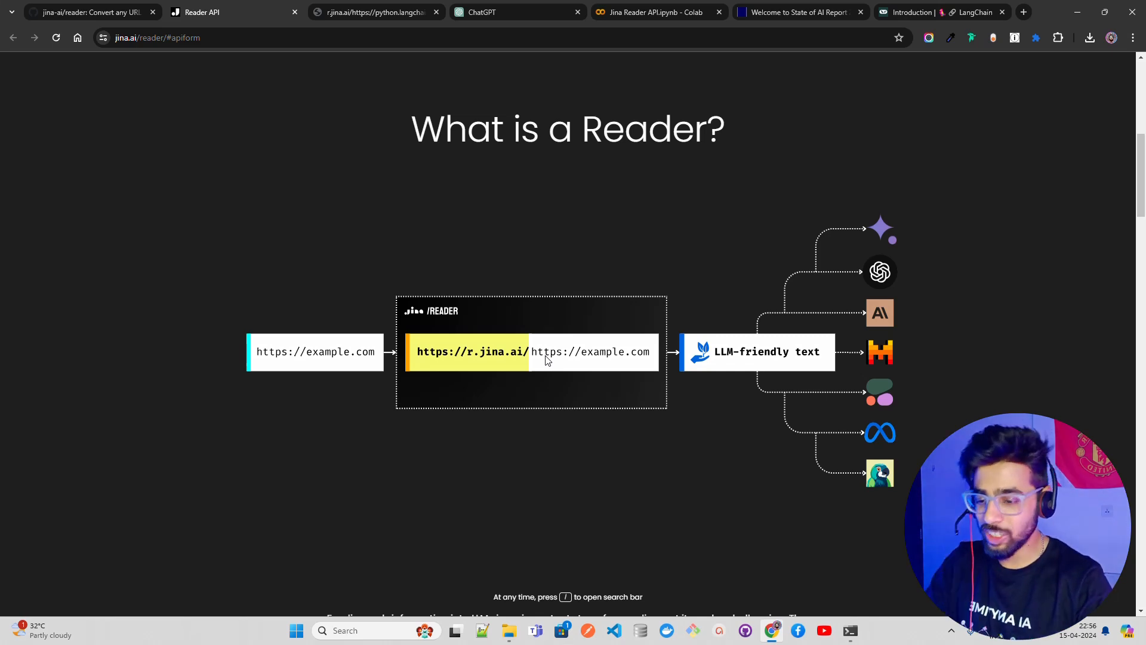
mouse_move(885, 353)
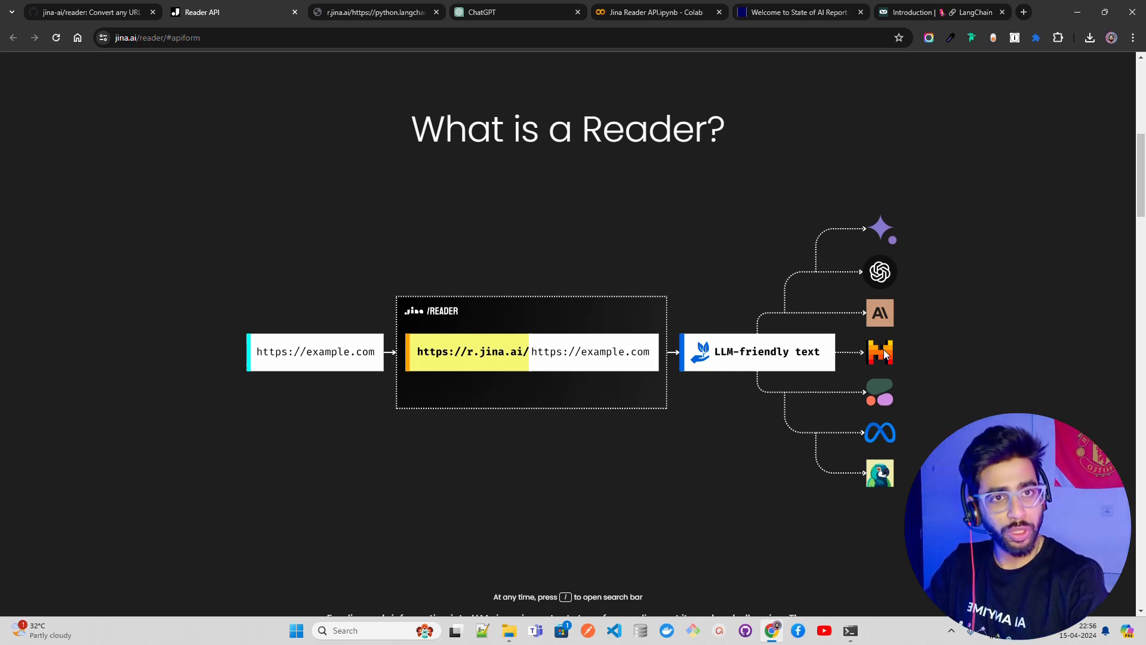
mouse_move(916, 267)
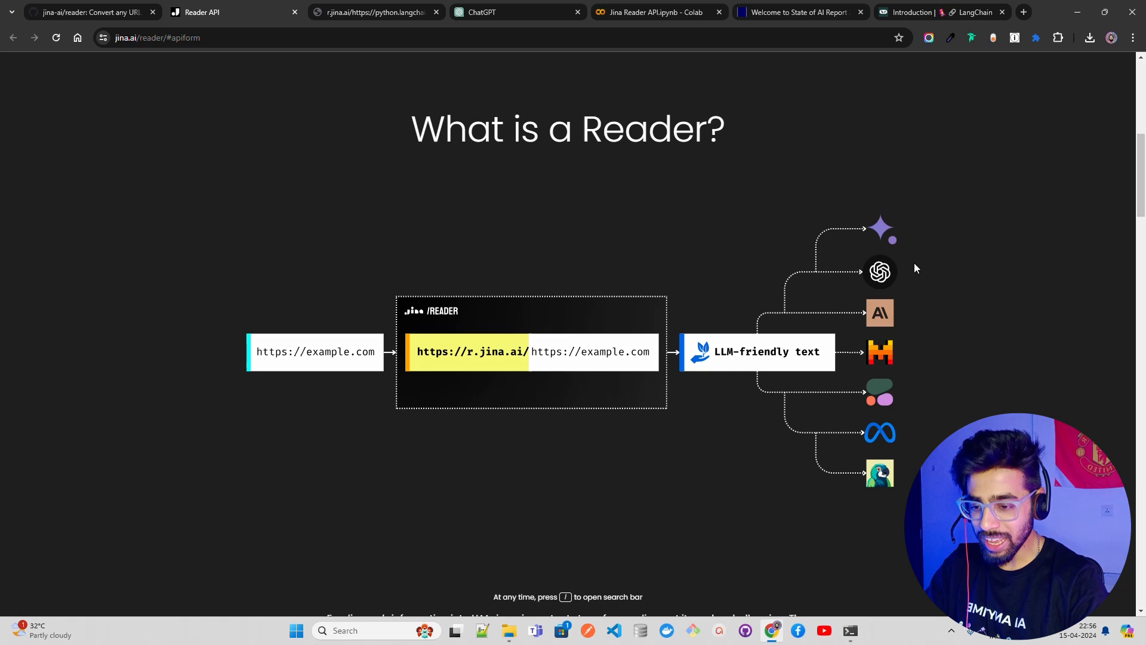
mouse_move(906, 253)
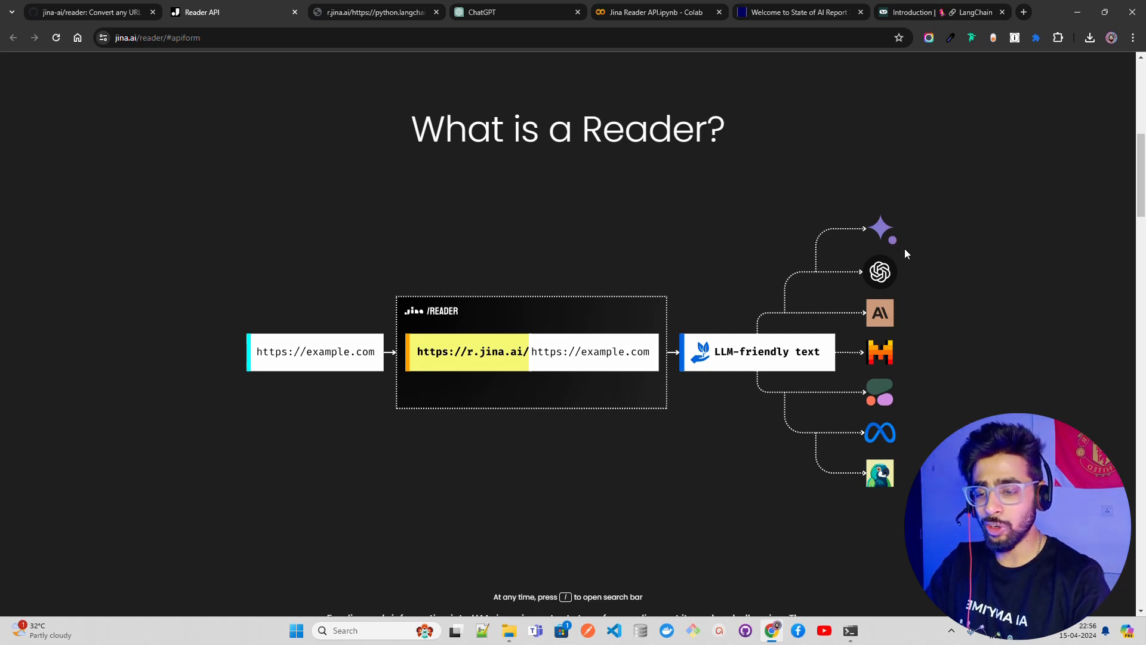
mouse_move(877, 323)
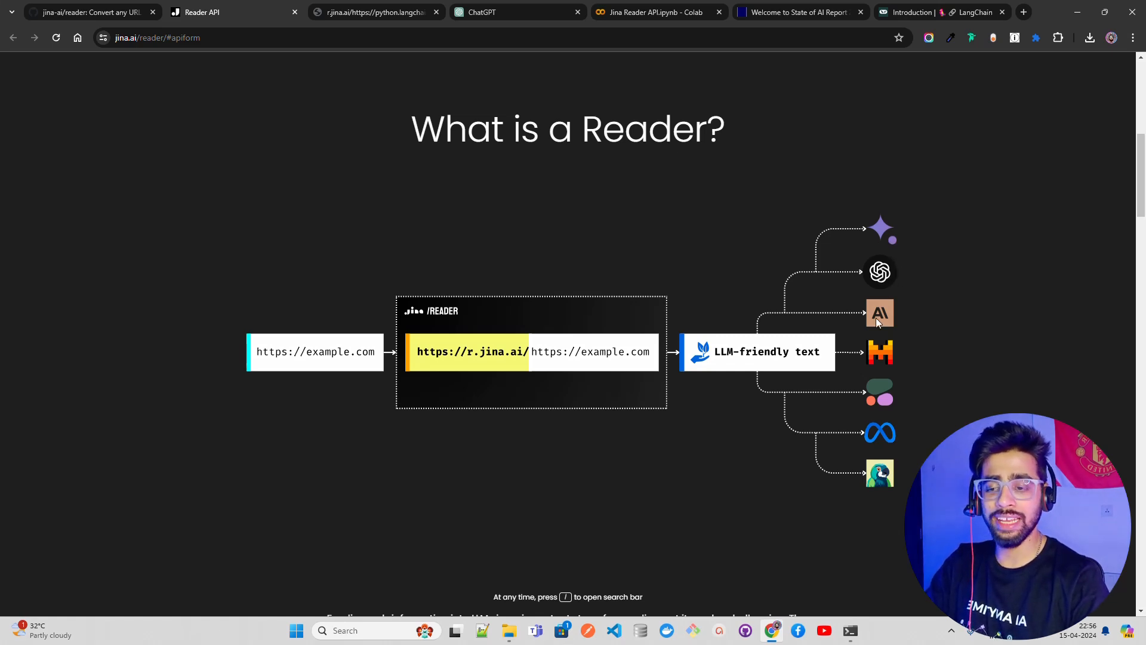
mouse_move(885, 441)
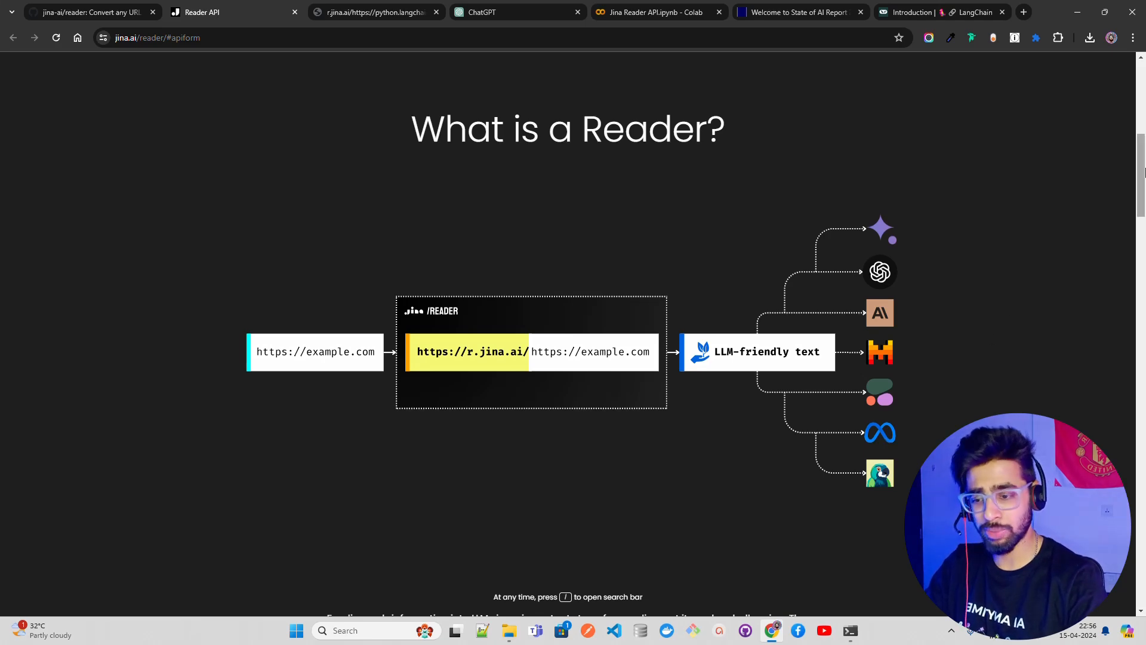
scroll("down", 3)
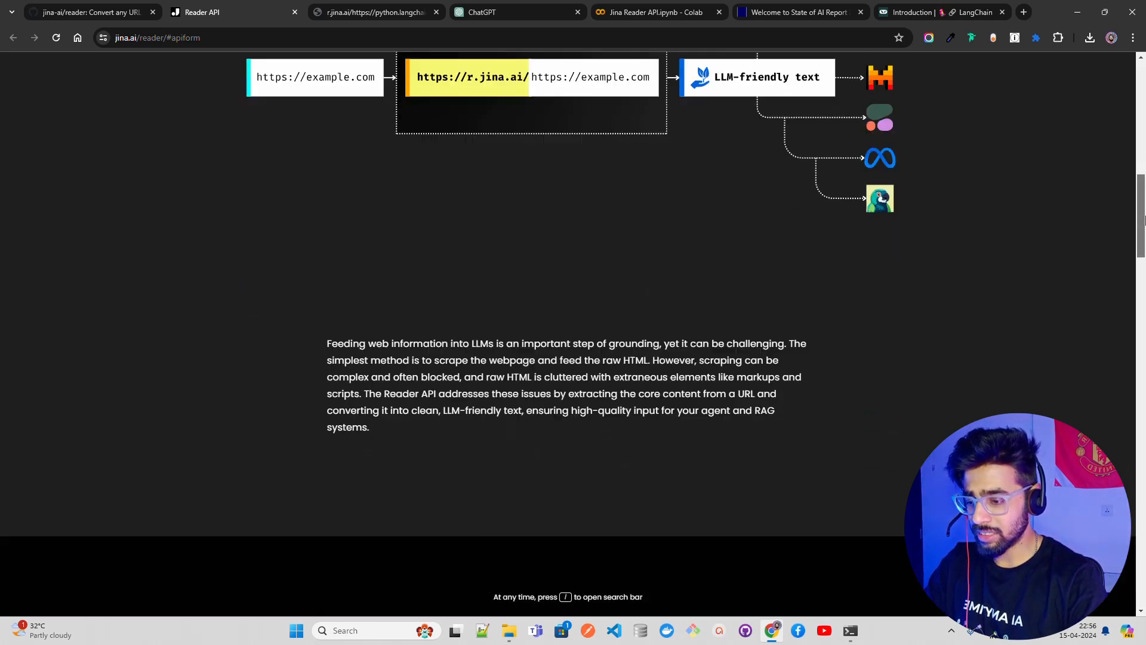
scroll("down", 3)
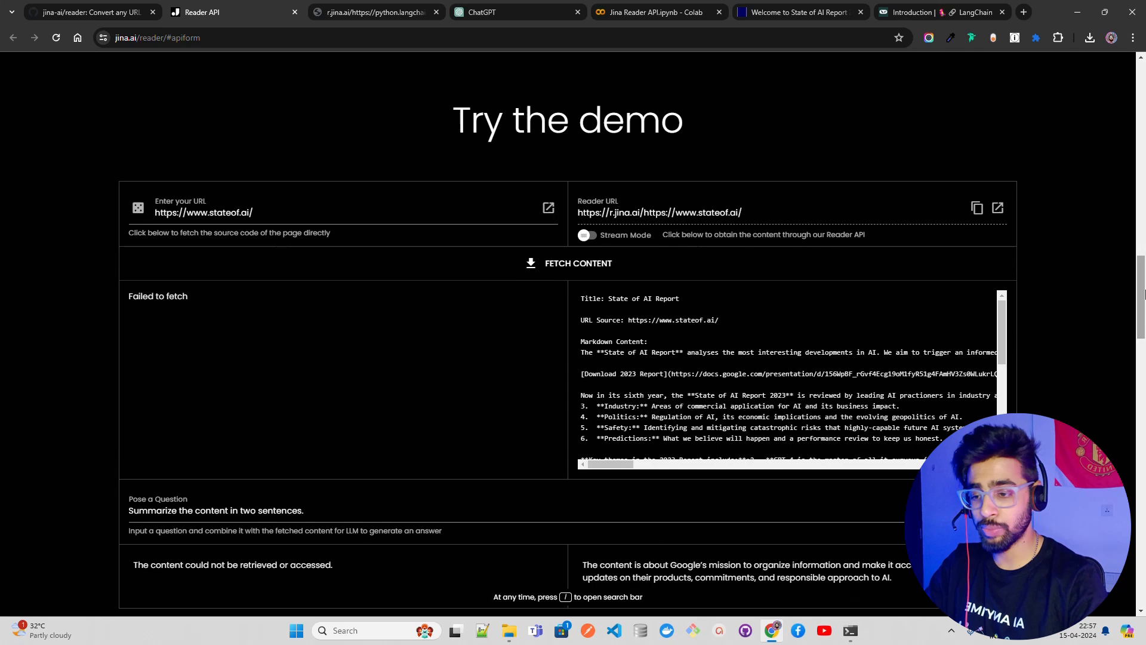
mouse_move(671, 134)
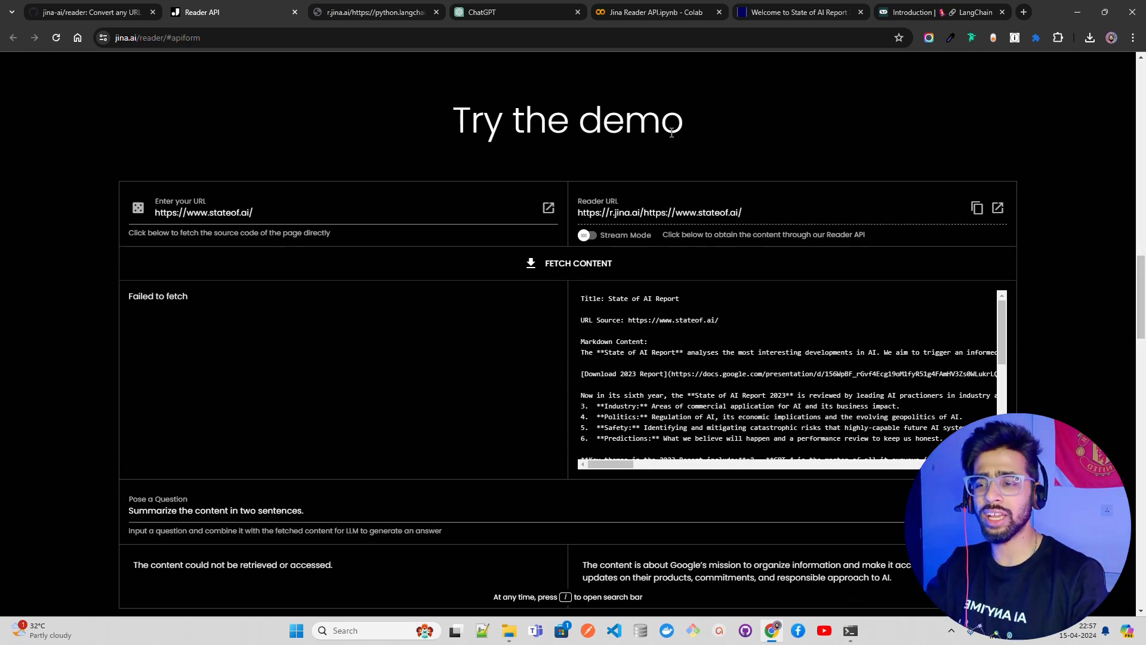
mouse_move(976, 20)
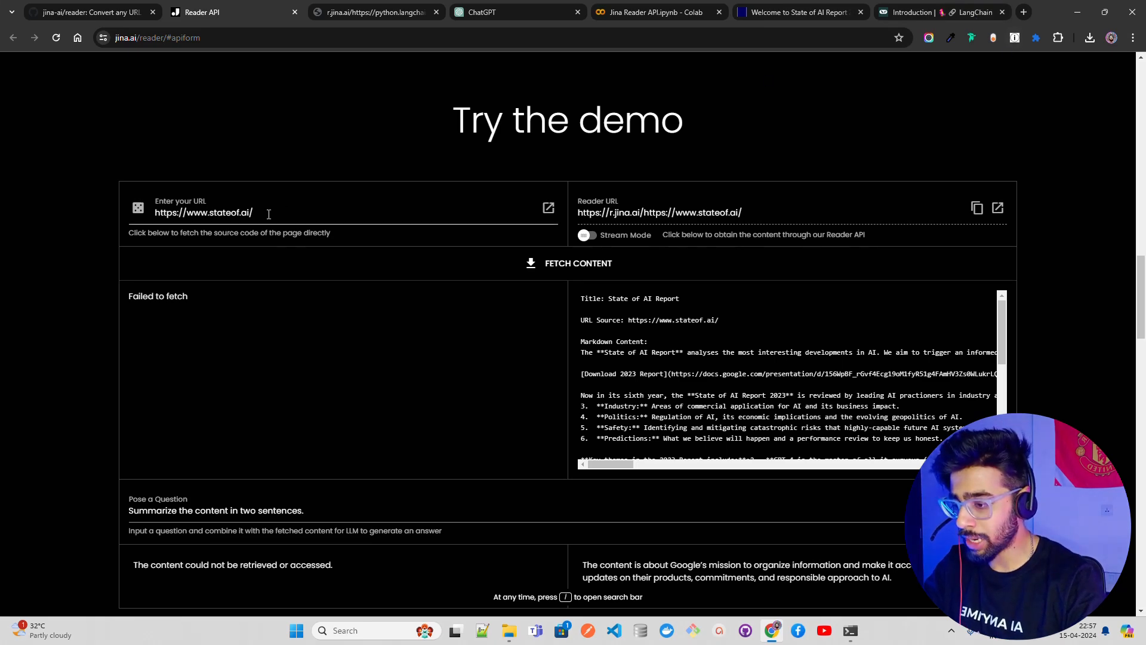
- Switch to the 'Welcome to State of AI Report' tab showing the 2023 report site
left_click(797, 12)
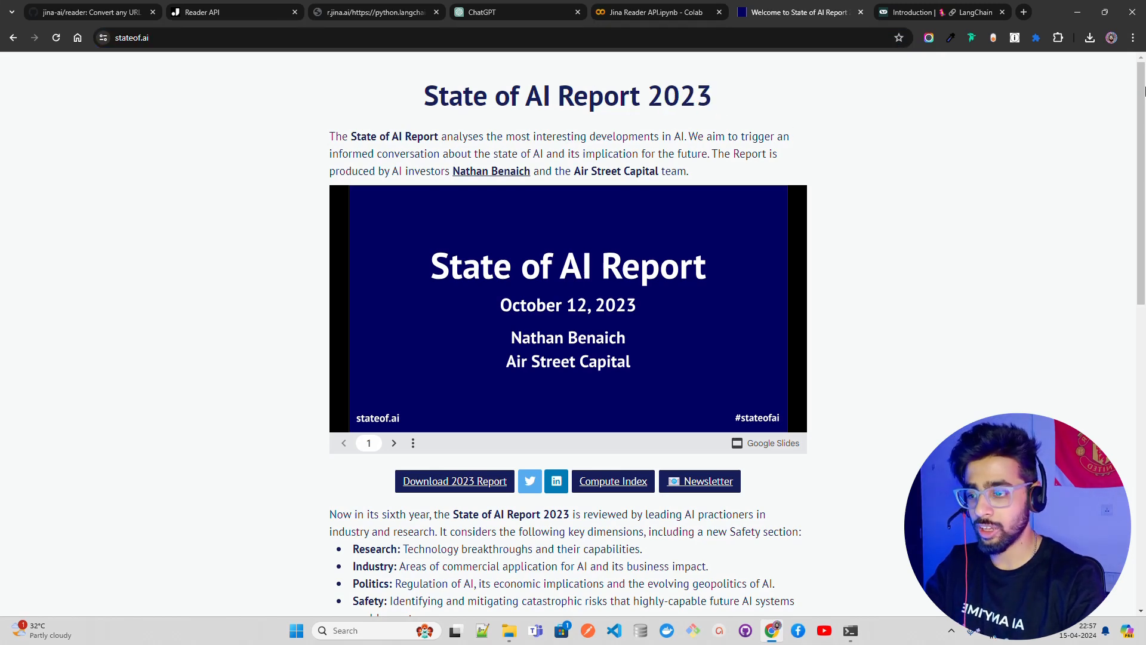
- Scroll the State of AI Report 2023 page past key themes and editions to the footer
scroll("down", 3)
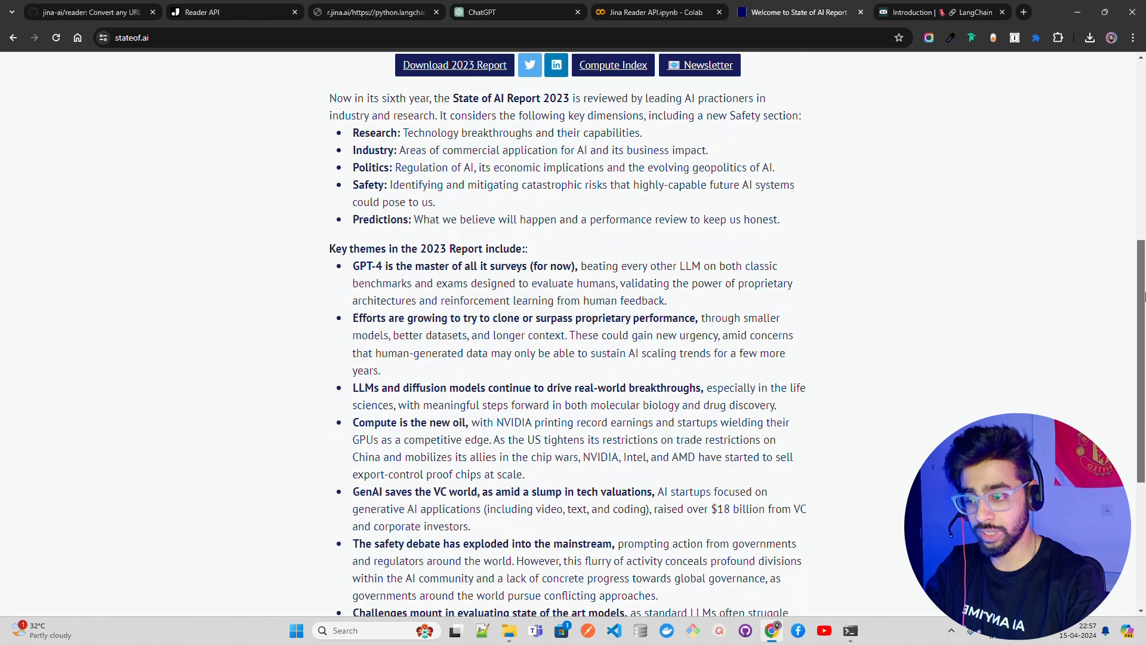
scroll("down", 3)
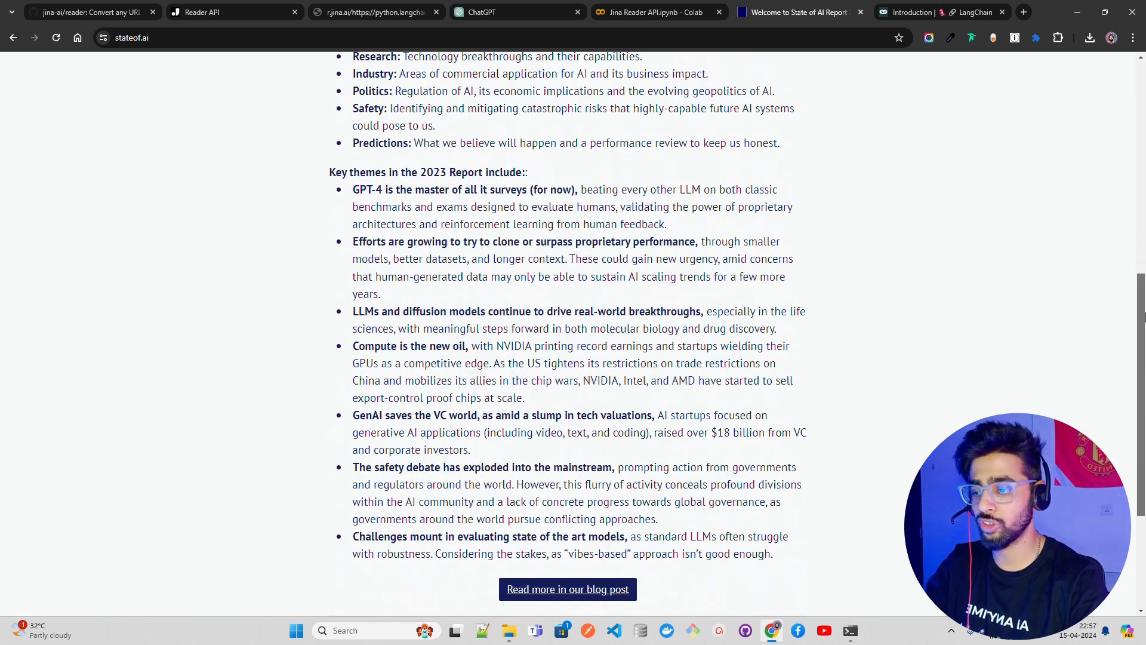
scroll("down", 3)
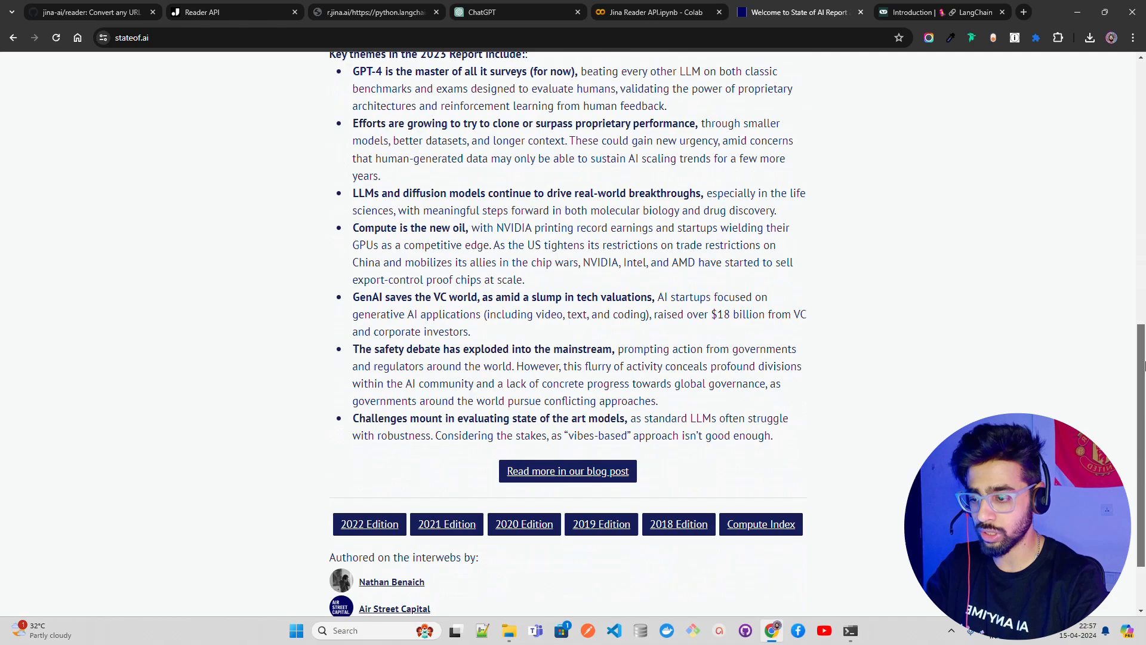
scroll("down", 3)
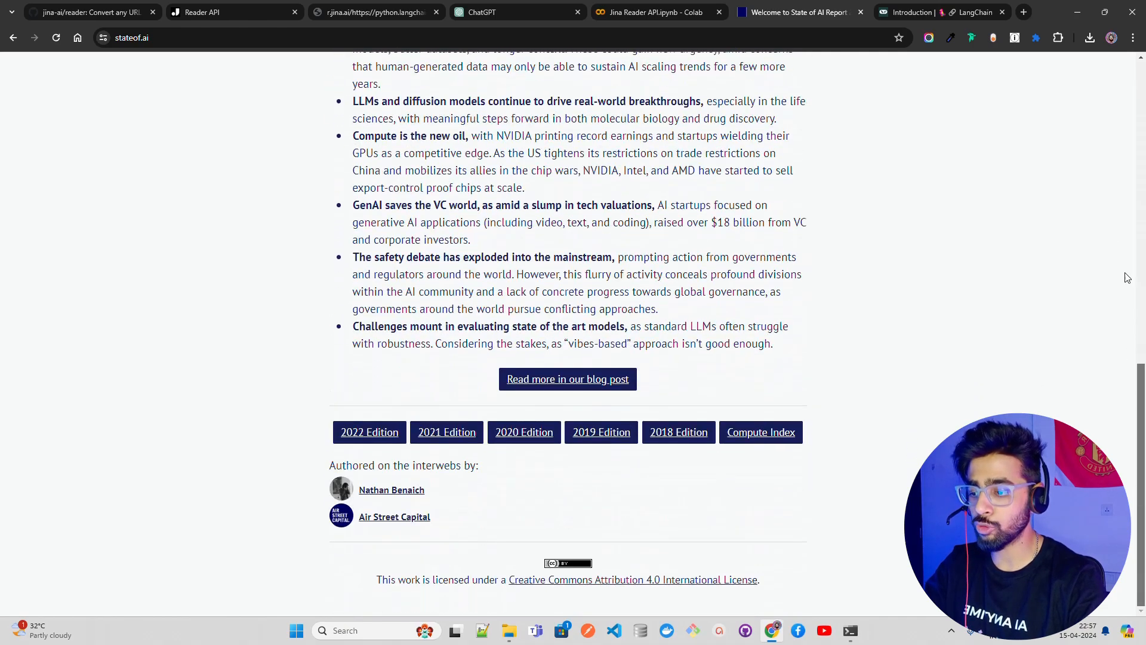
scroll("up", 3)
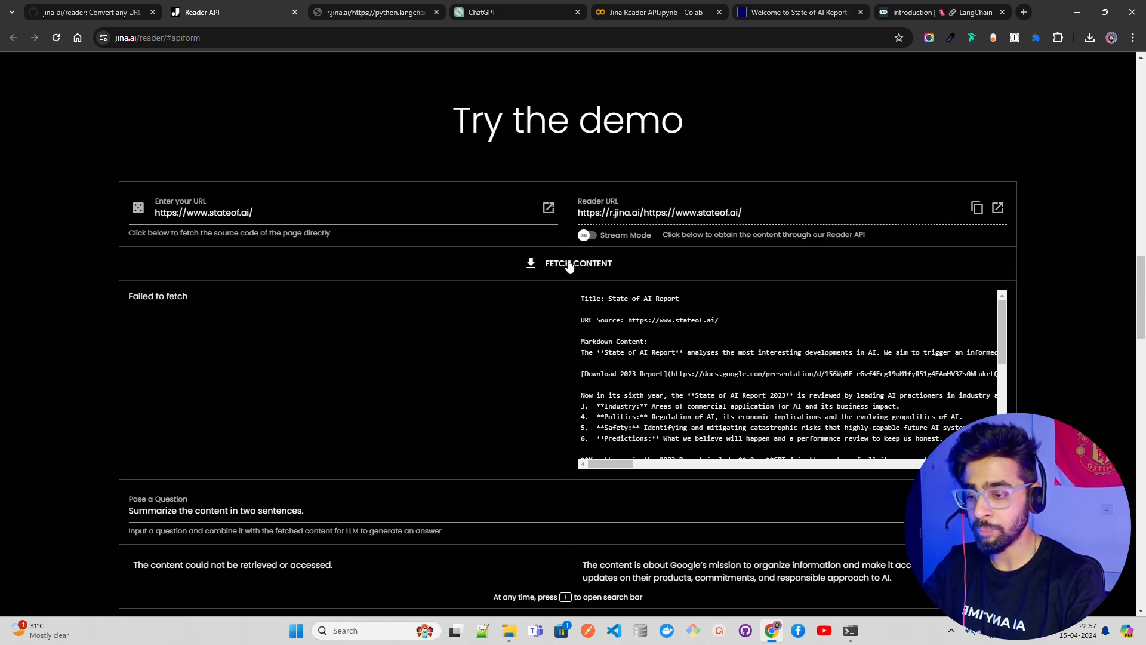
mouse_move(683, 269)
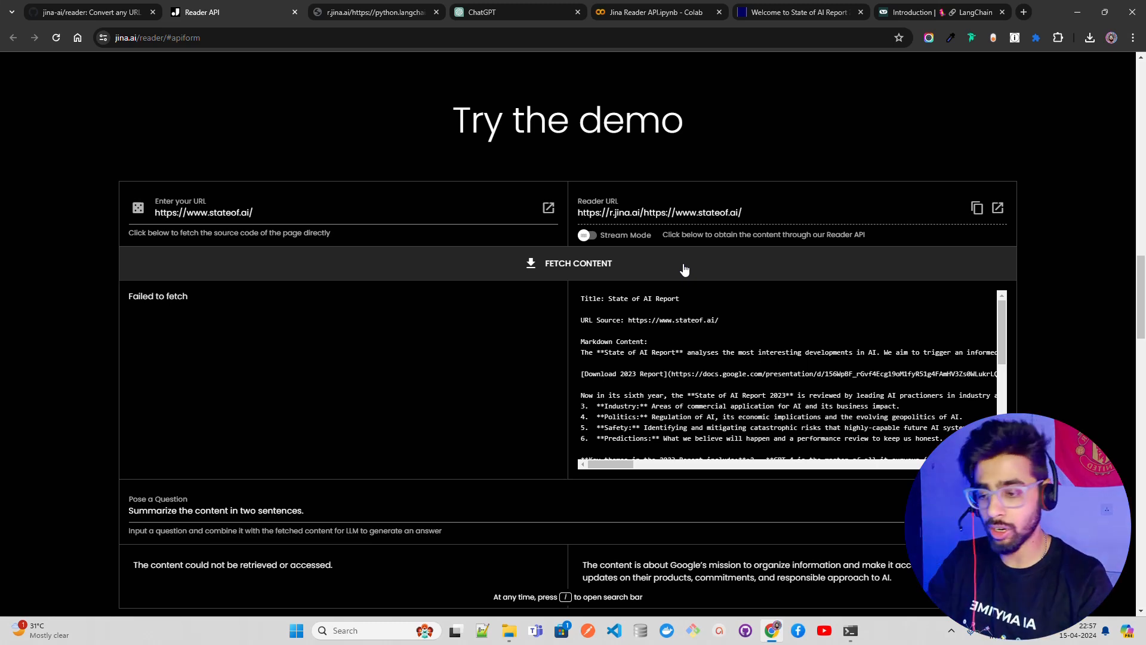
mouse_move(563, 318)
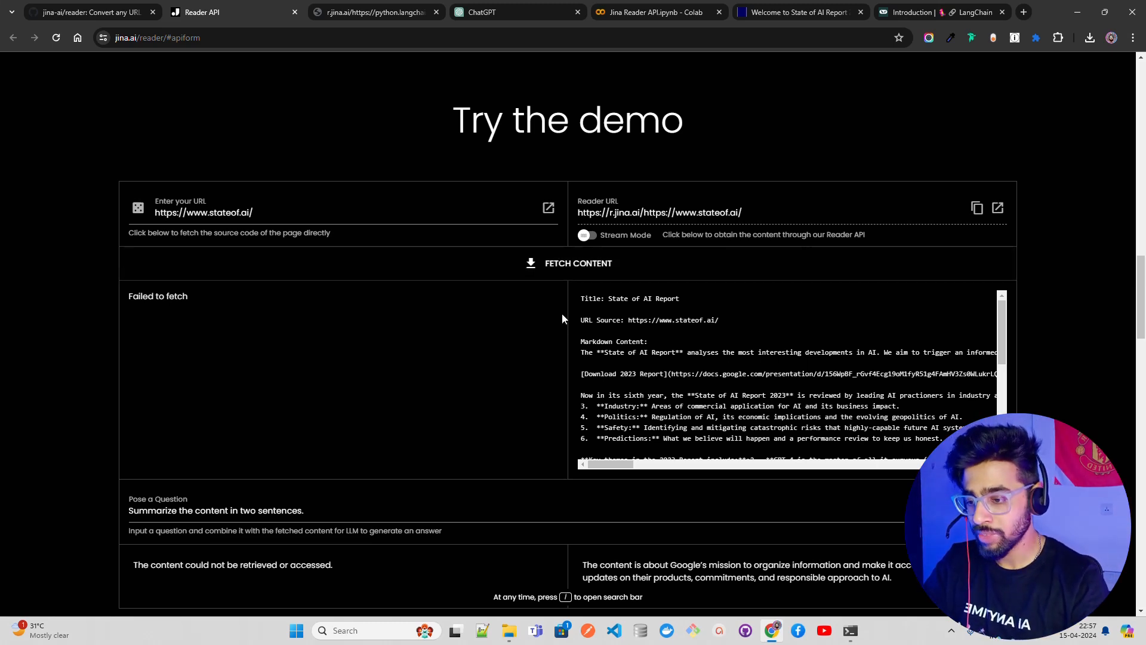
mouse_move(786, 352)
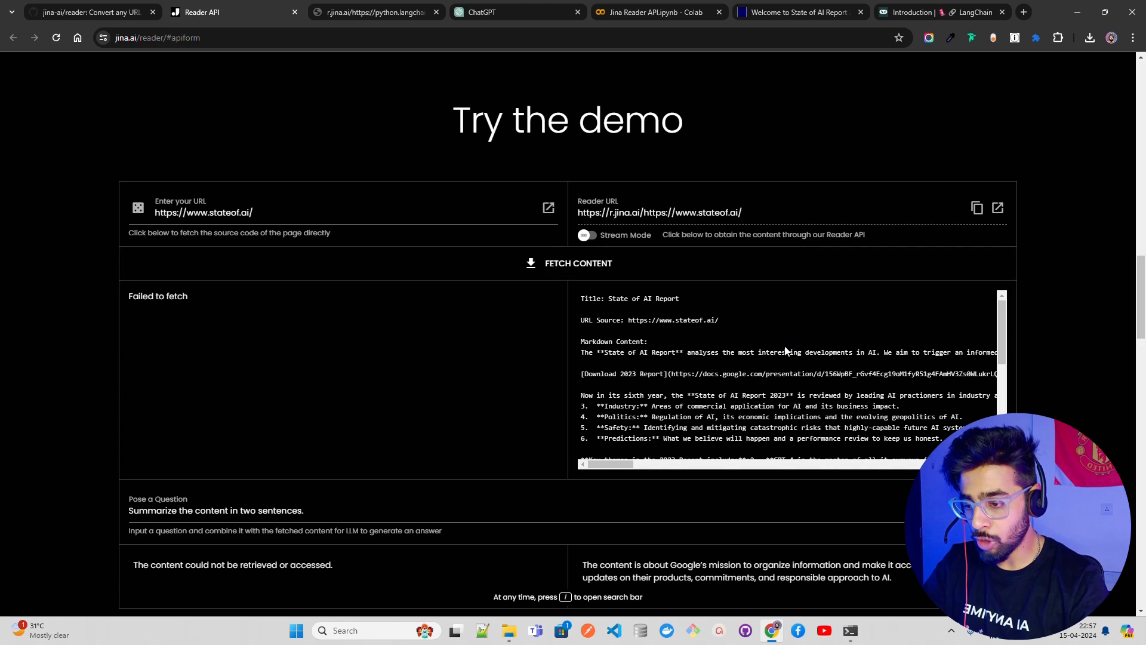
mouse_move(773, 368)
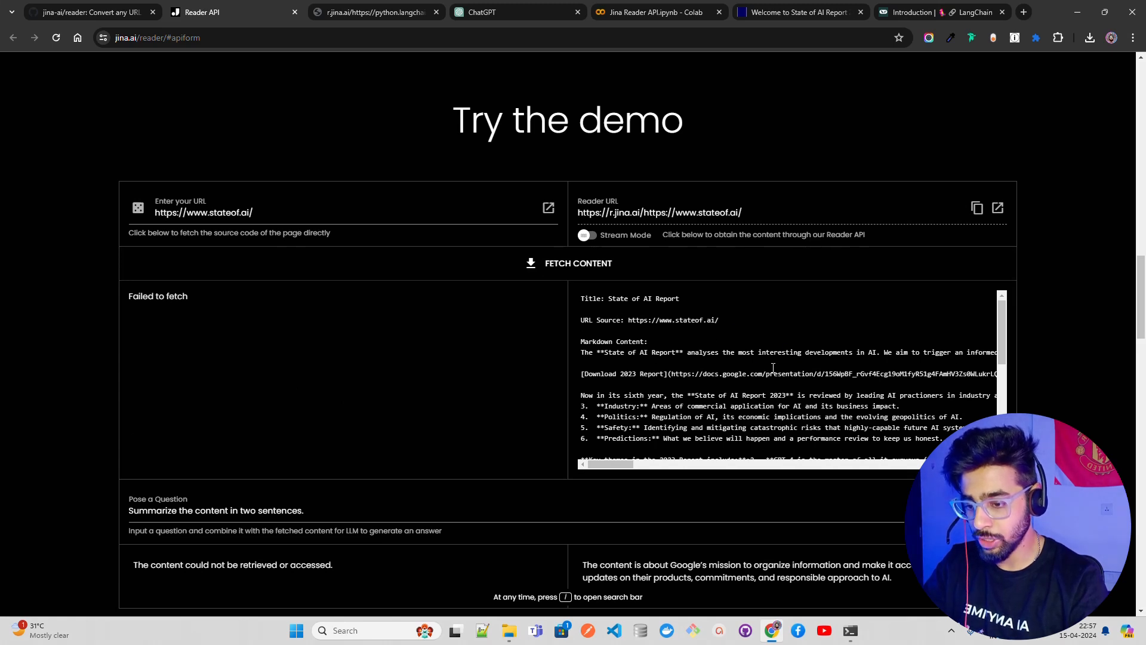
mouse_move(666, 314)
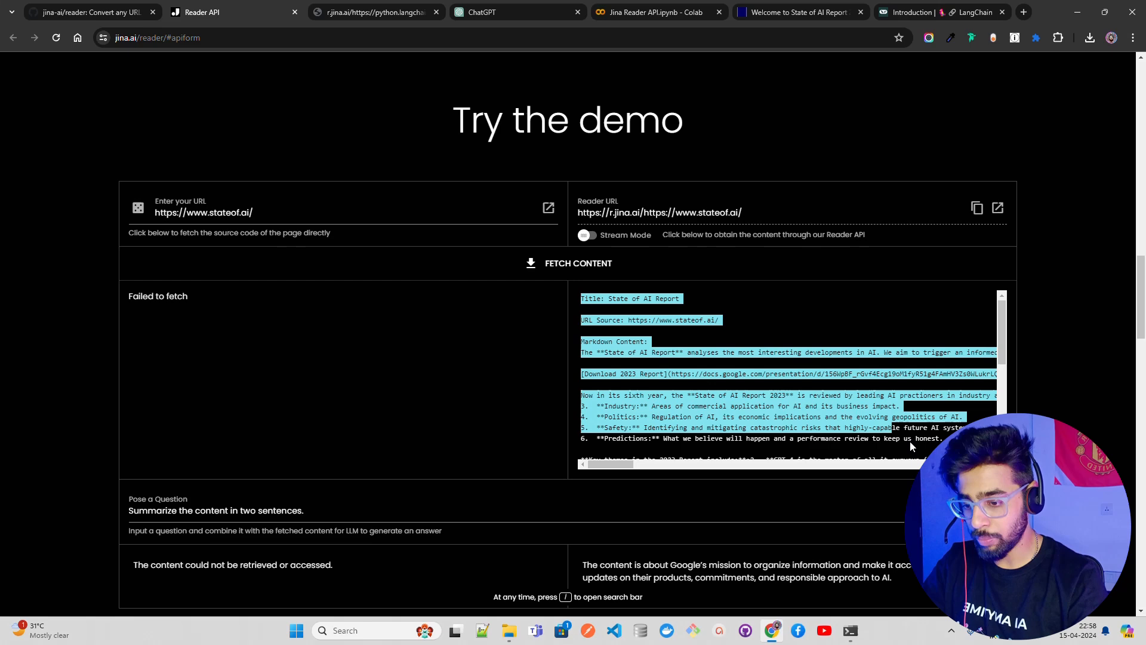
- Scroll through the converted stateof.ai markdown output down to its licence footer
scroll("down", 3)
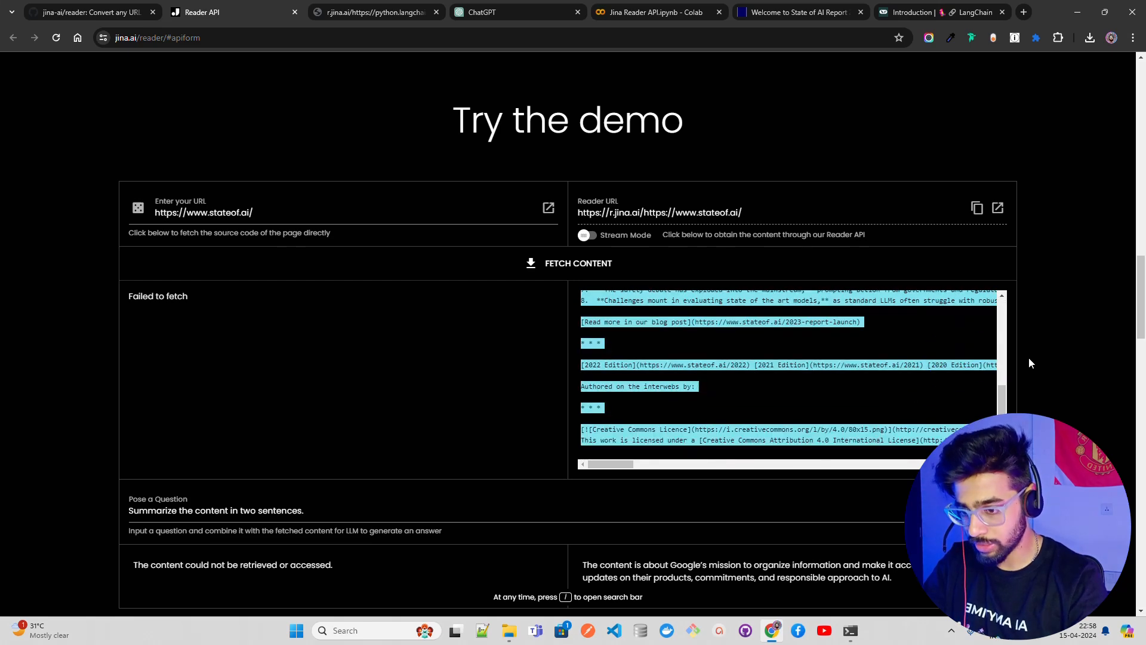
scroll("up", 3)
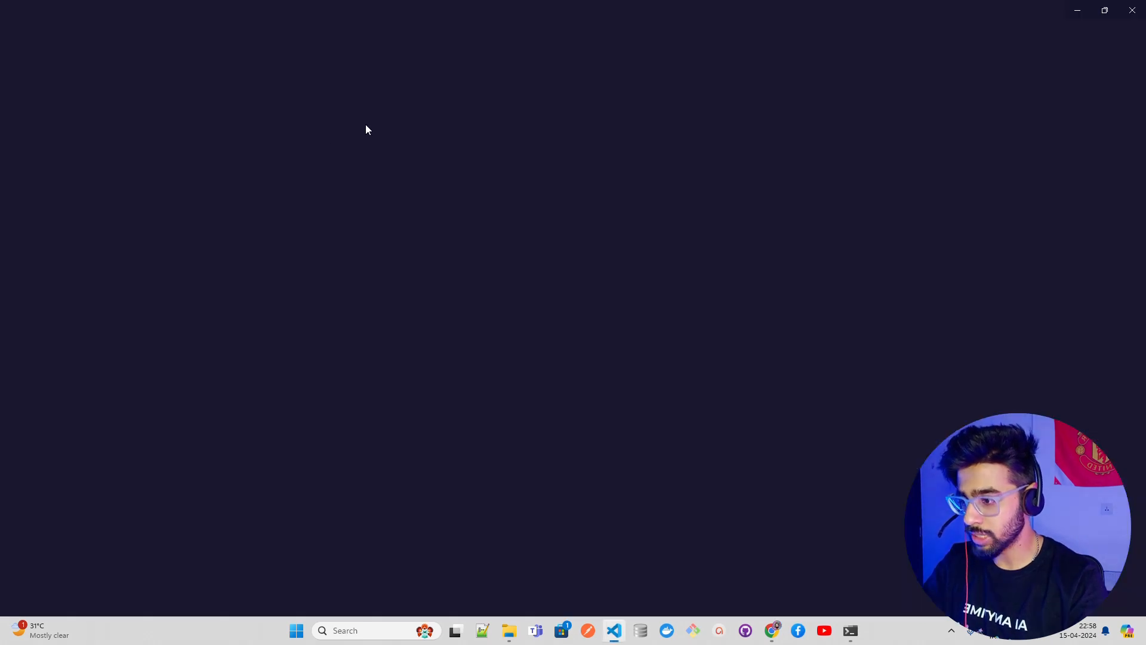
- Launch VS Code and create a new untitled file from the file menu
left_click(614, 630)
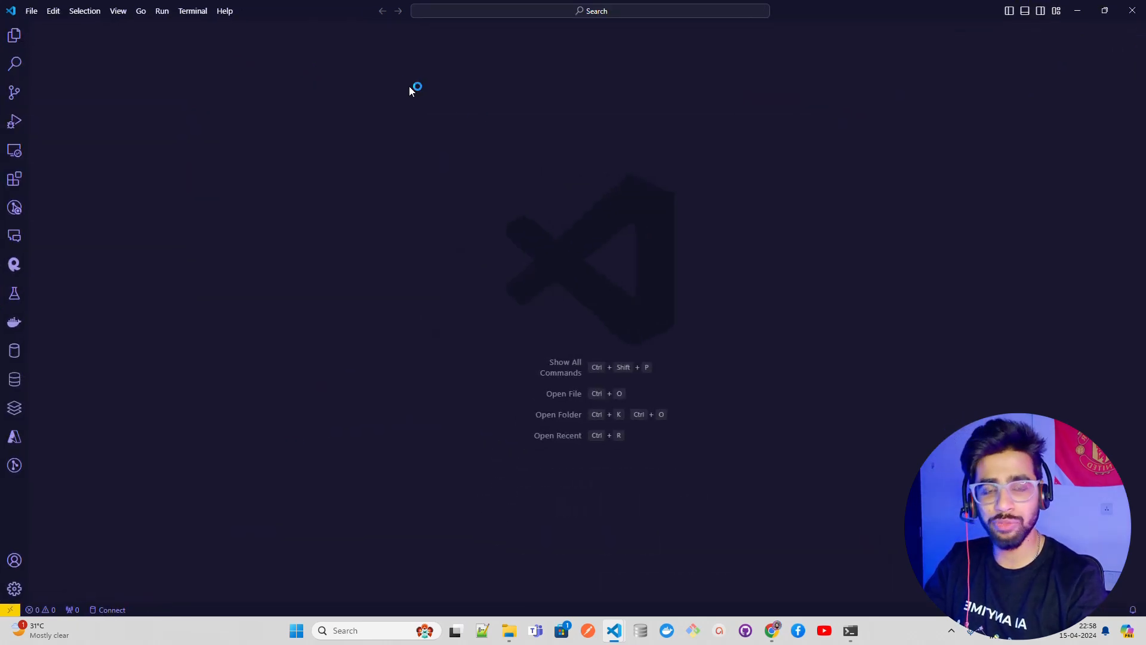
left_click(14, 36)
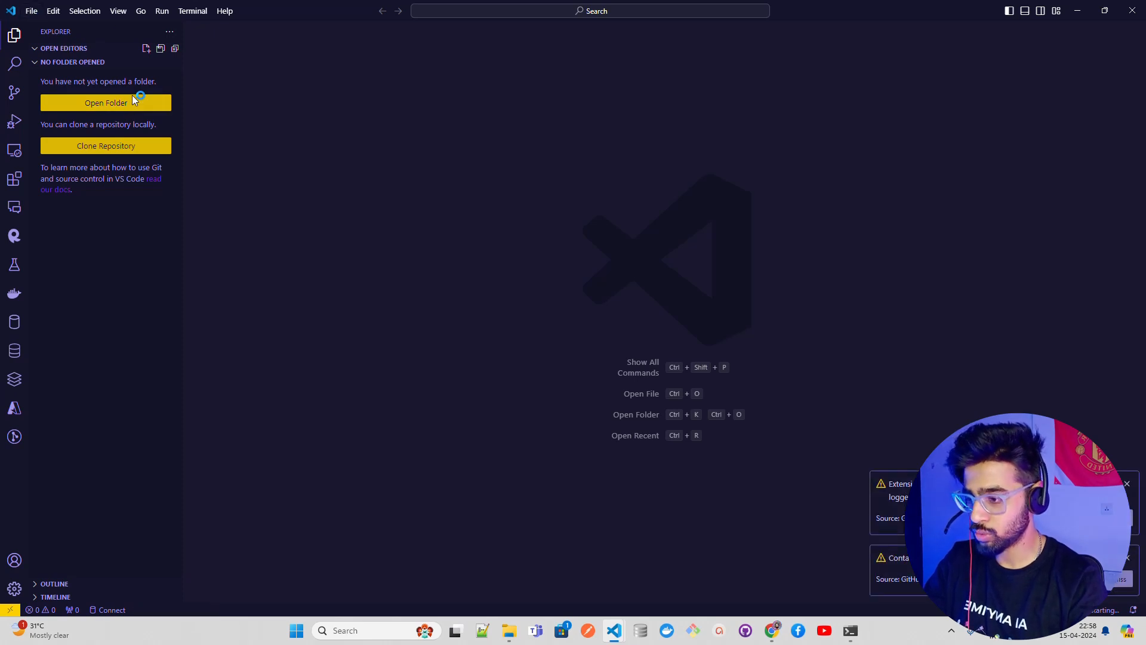
left_click(31, 10)
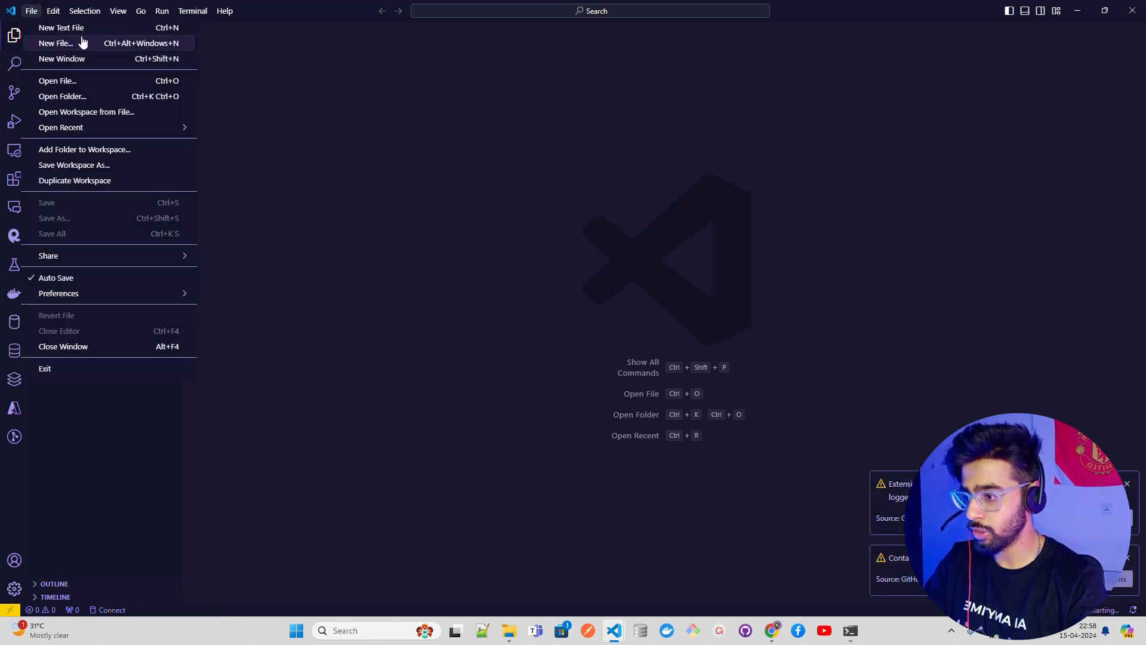
left_click(61, 27)
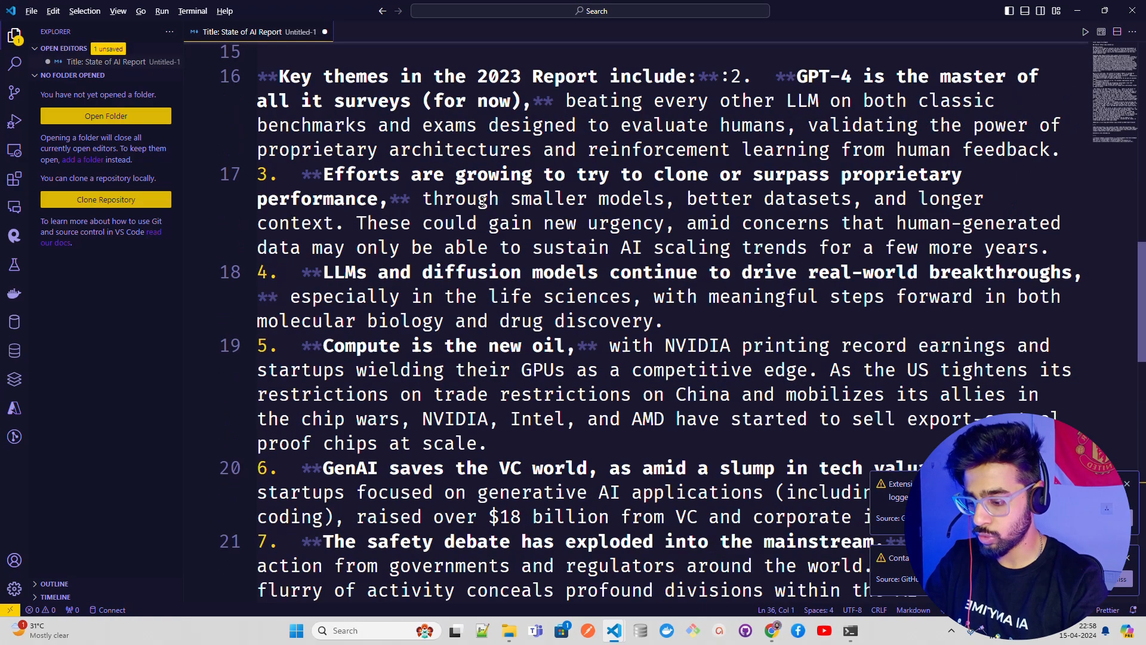
- Place the stateof.ai markdown after 'Markdown Content' in a widened editor and scroll through it
scroll("up", 3)
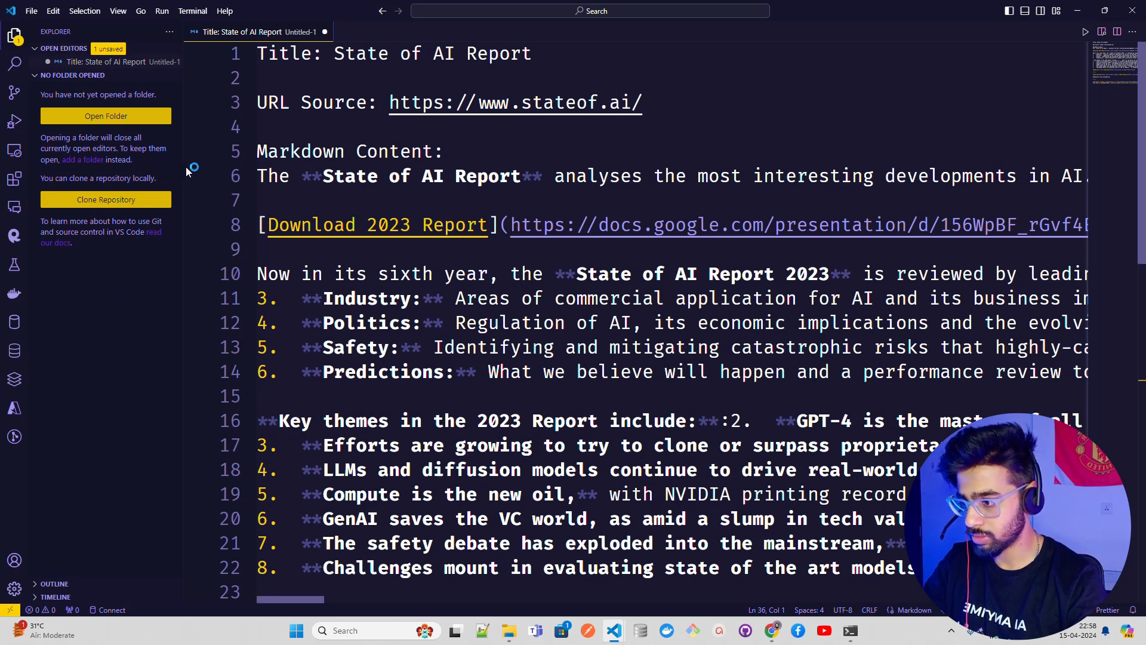
left_click(16, 35)
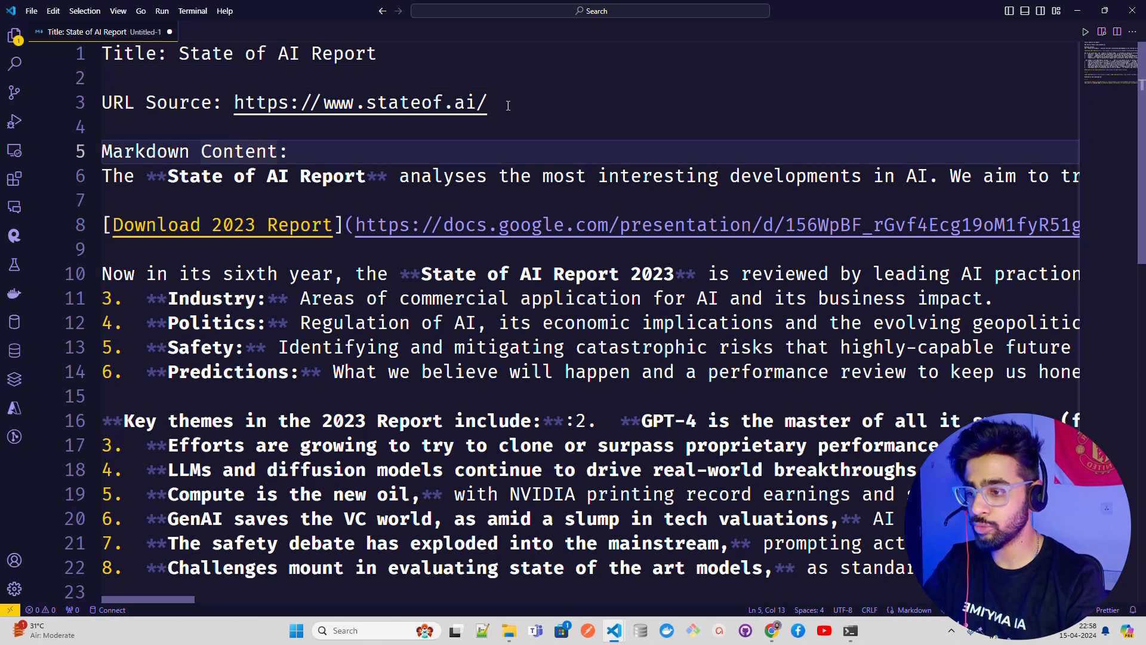
left_click(287, 151)
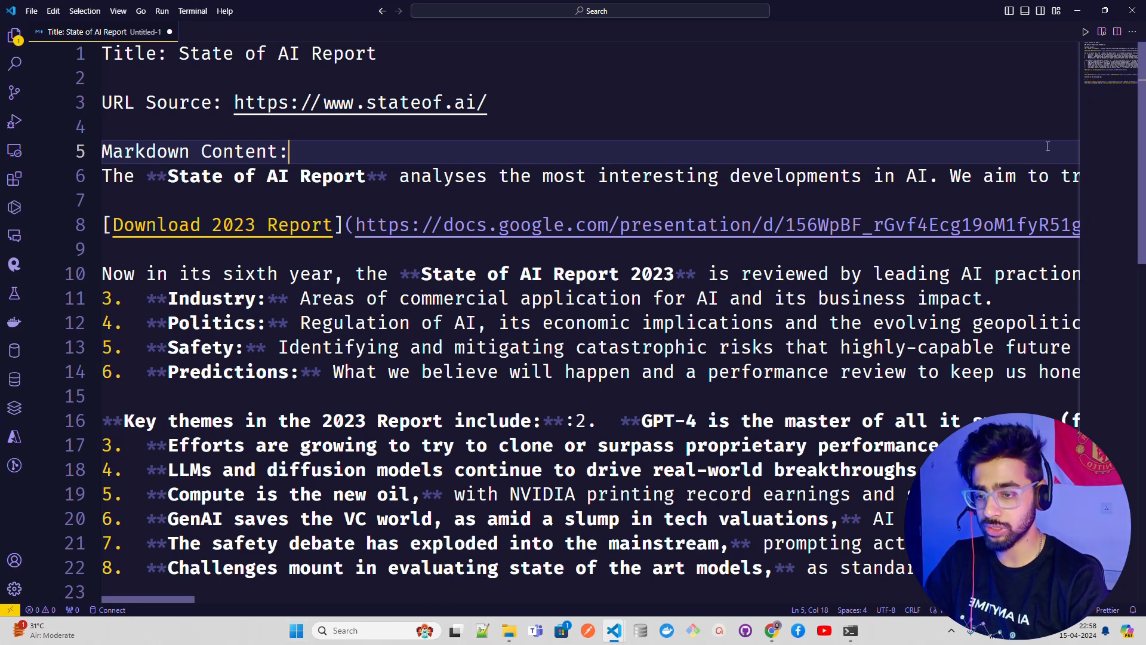
mouse_move(381, 240)
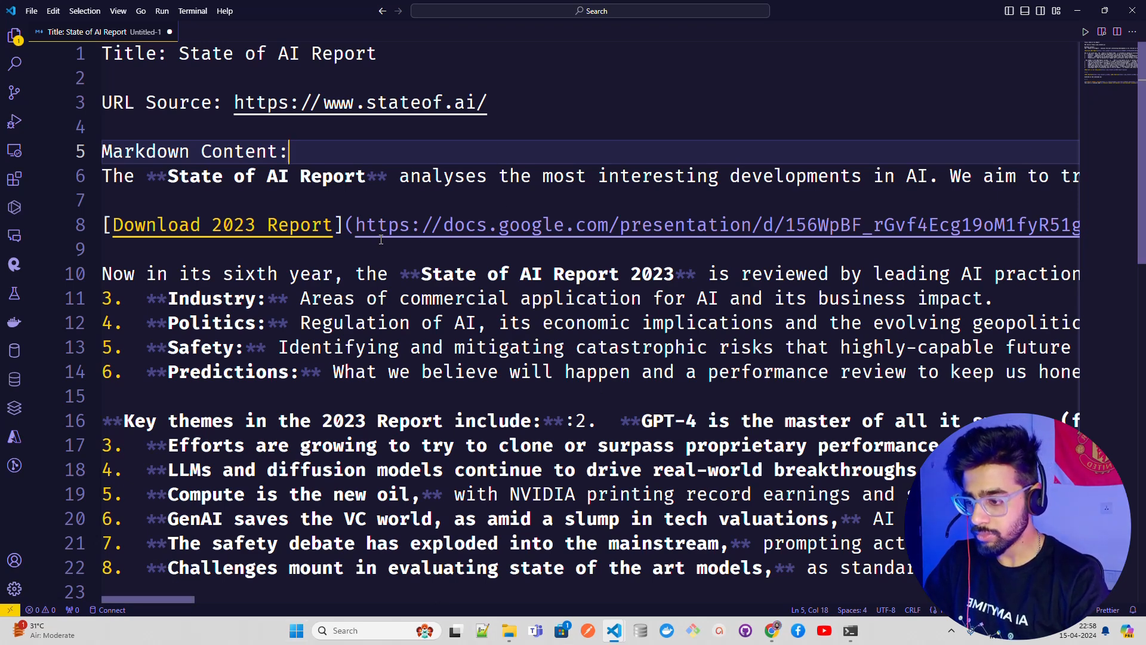
scroll("down", 3)
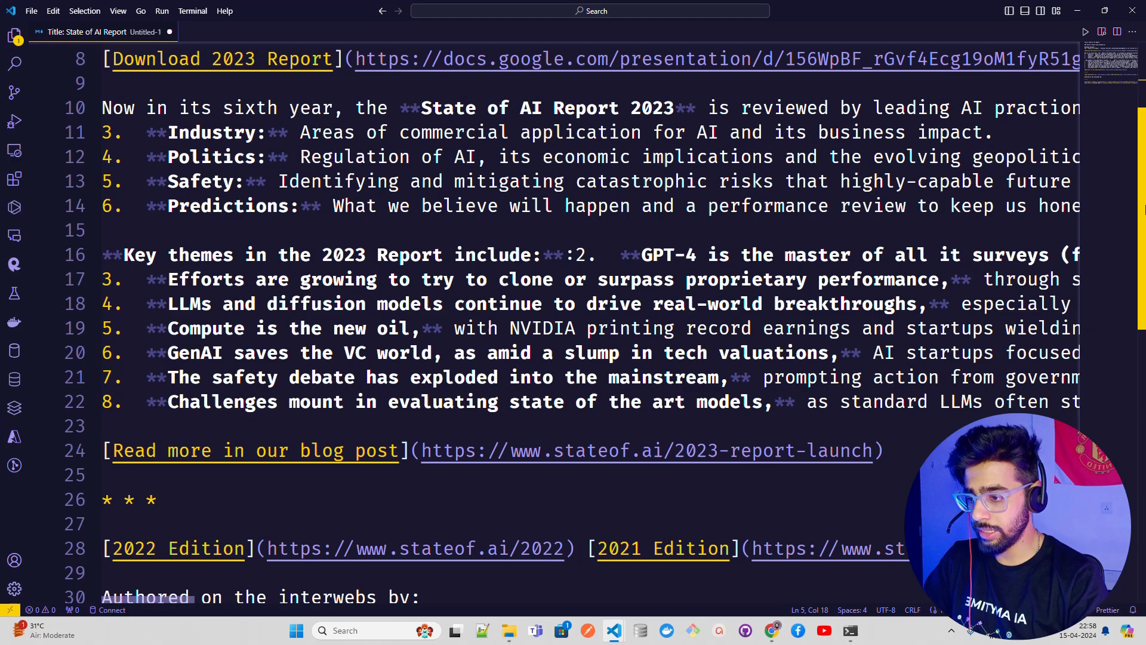
scroll("down", 3)
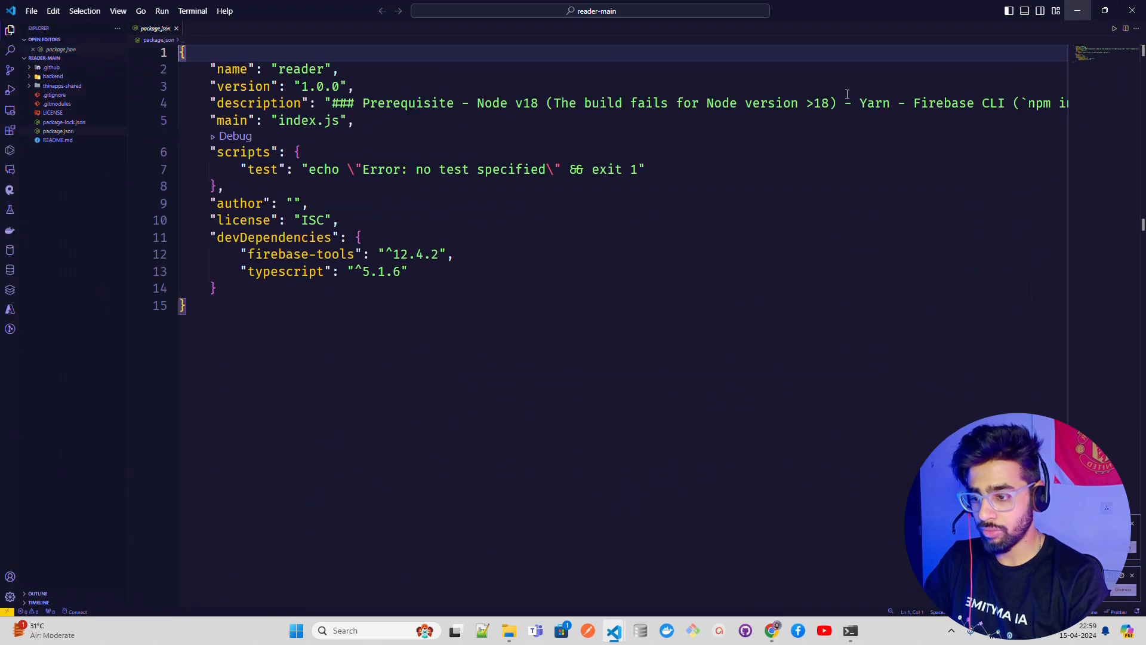
left_click(771, 630)
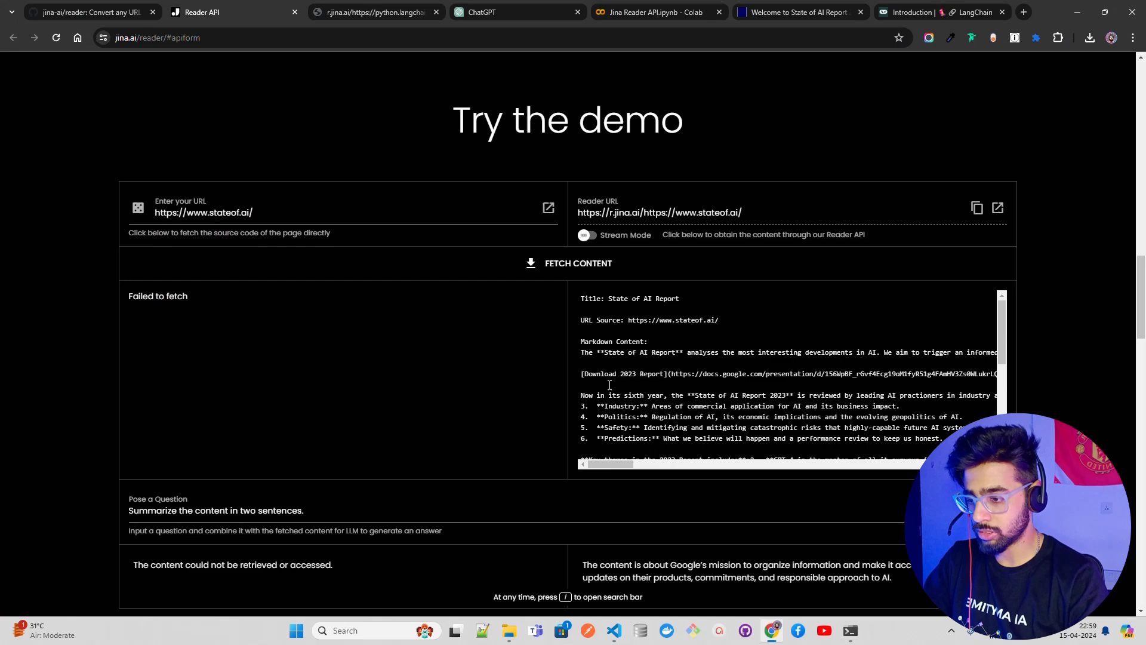
- Ask the demo 'Summarize the content in two sentences.' to get a State of AI Report 2023 summary
scroll("down", 3)
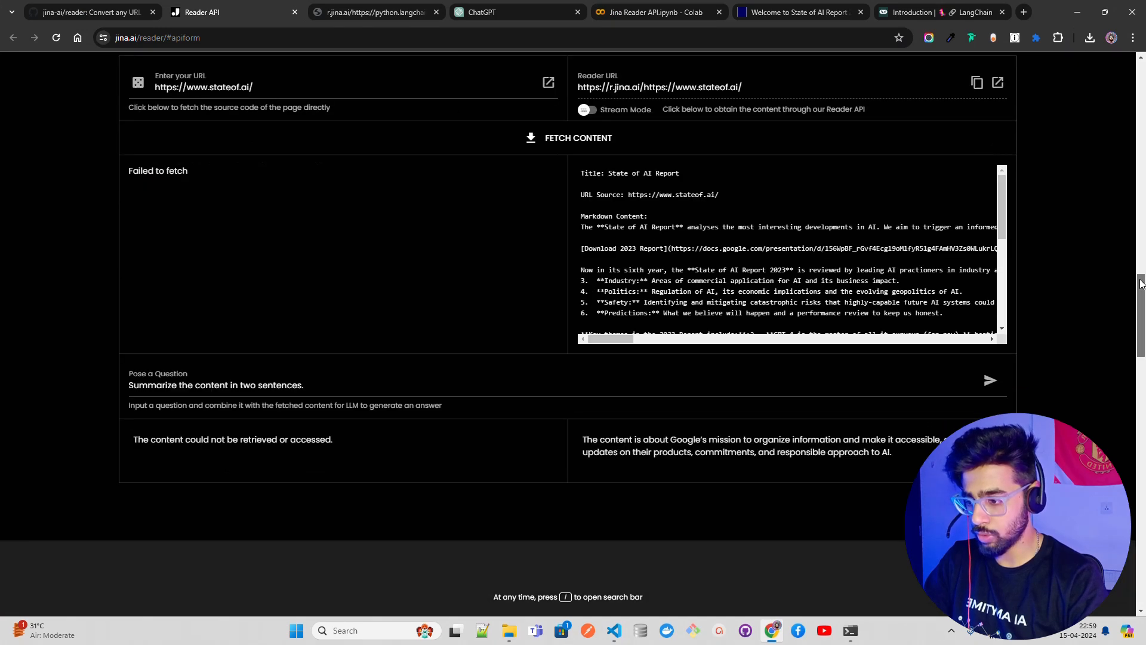
scroll("up", 3)
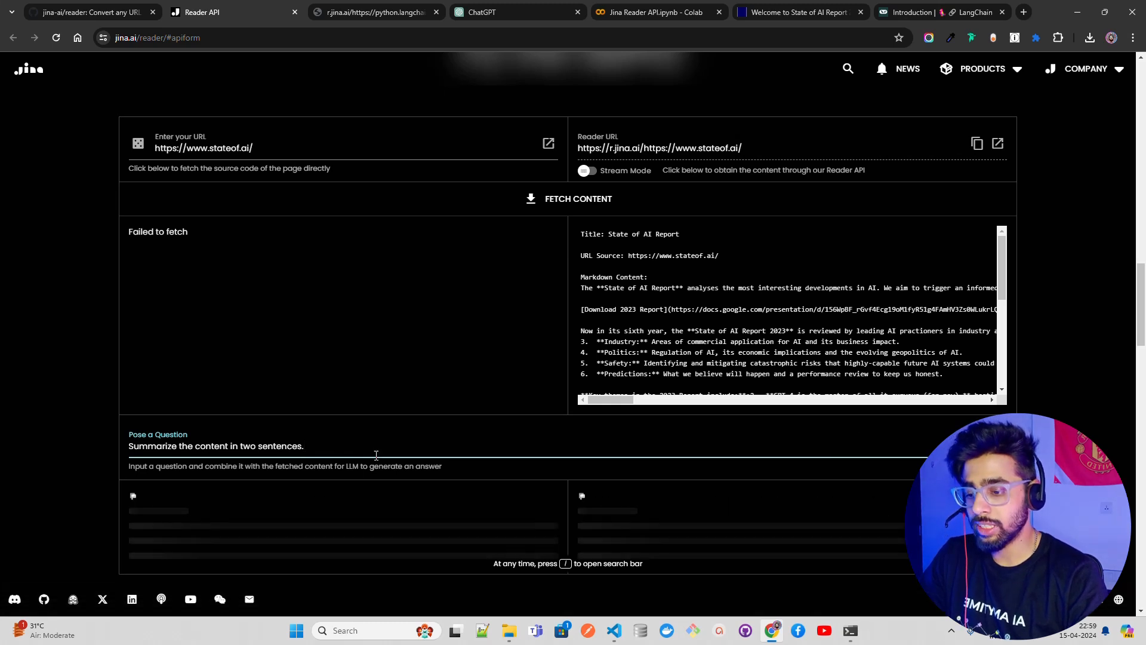
mouse_move(472, 495)
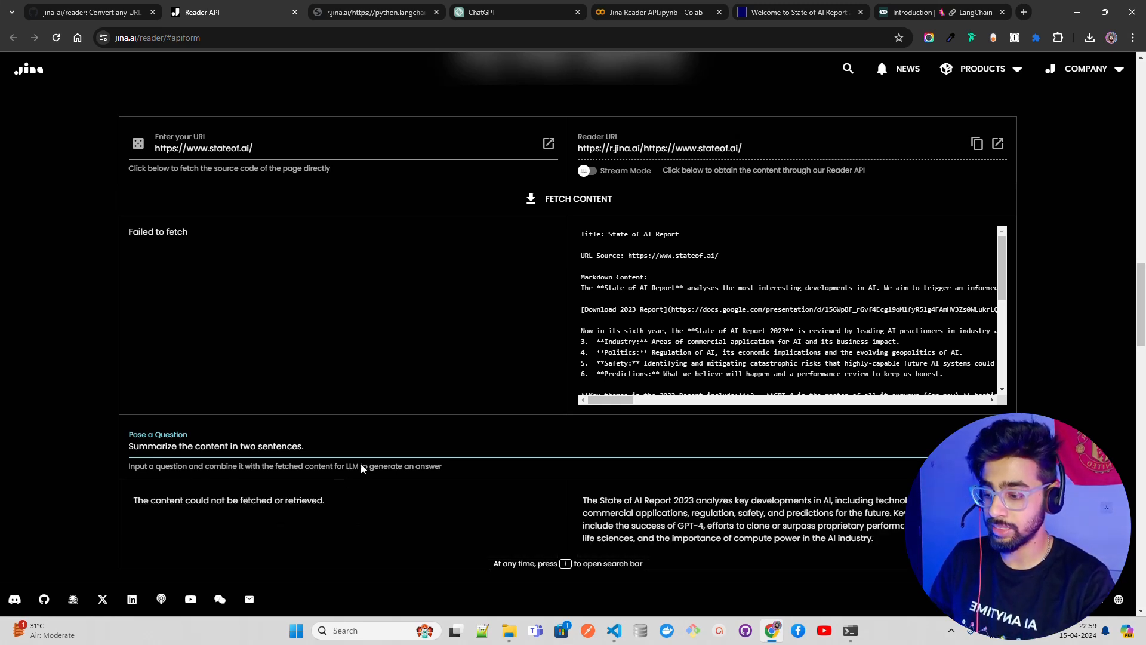
mouse_move(359, 511)
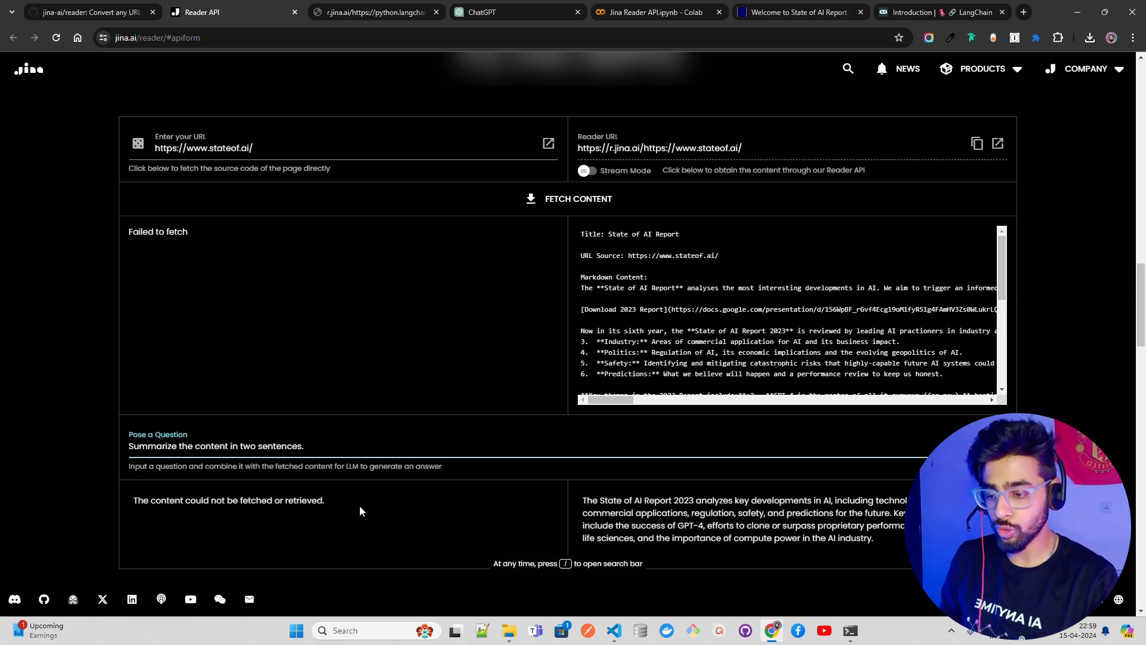
mouse_move(285, 461)
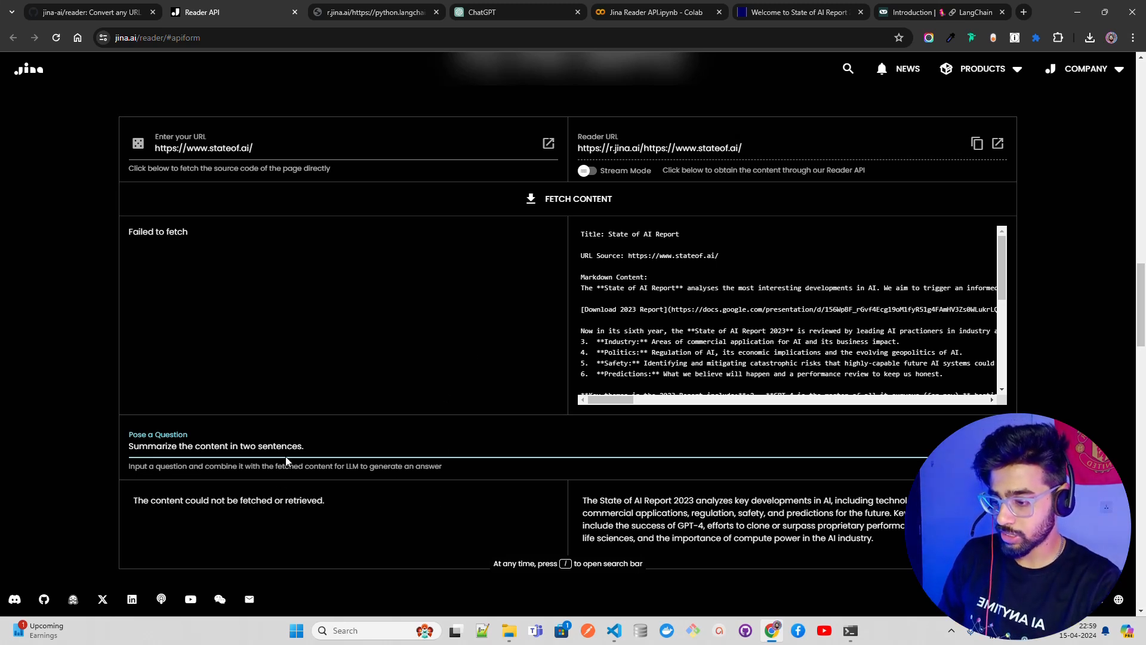
double_click(302, 500)
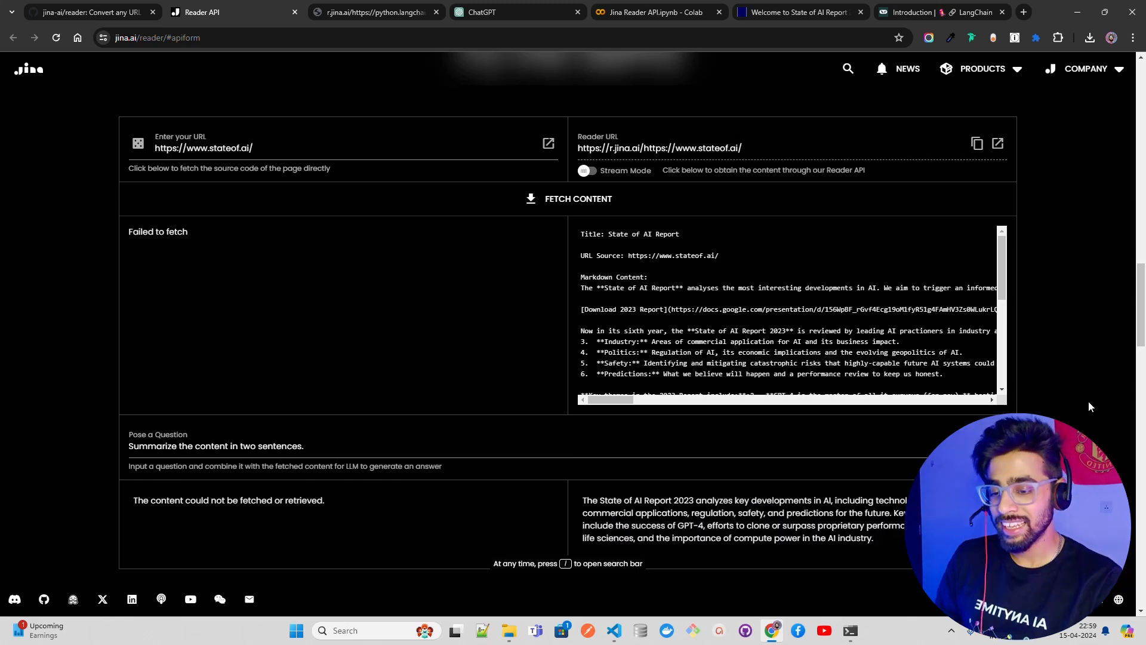
scroll("up", 3)
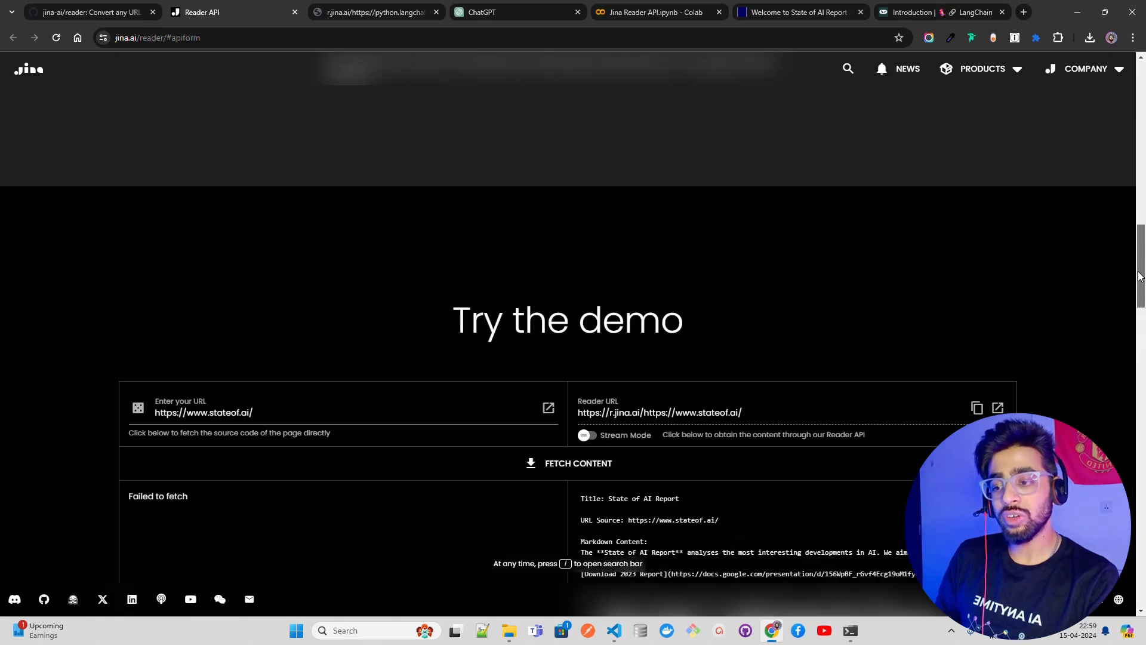
- Review the Reader API Usage stream-mode curl example and switch to the Colab notebook
scroll("up", 3)
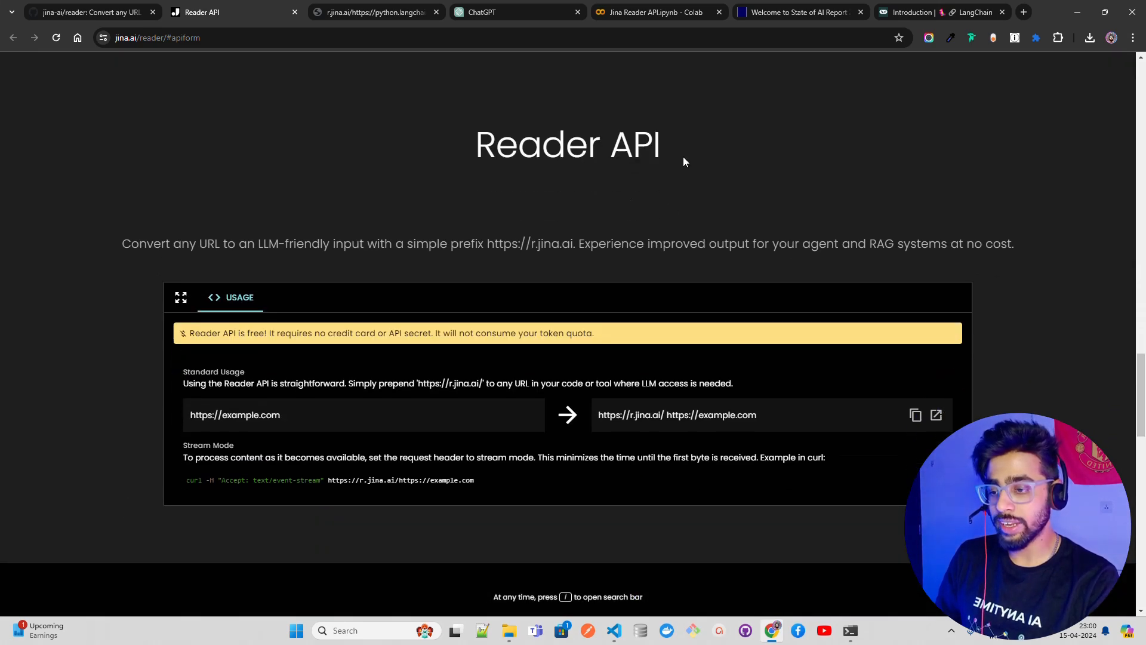
mouse_move(263, 345)
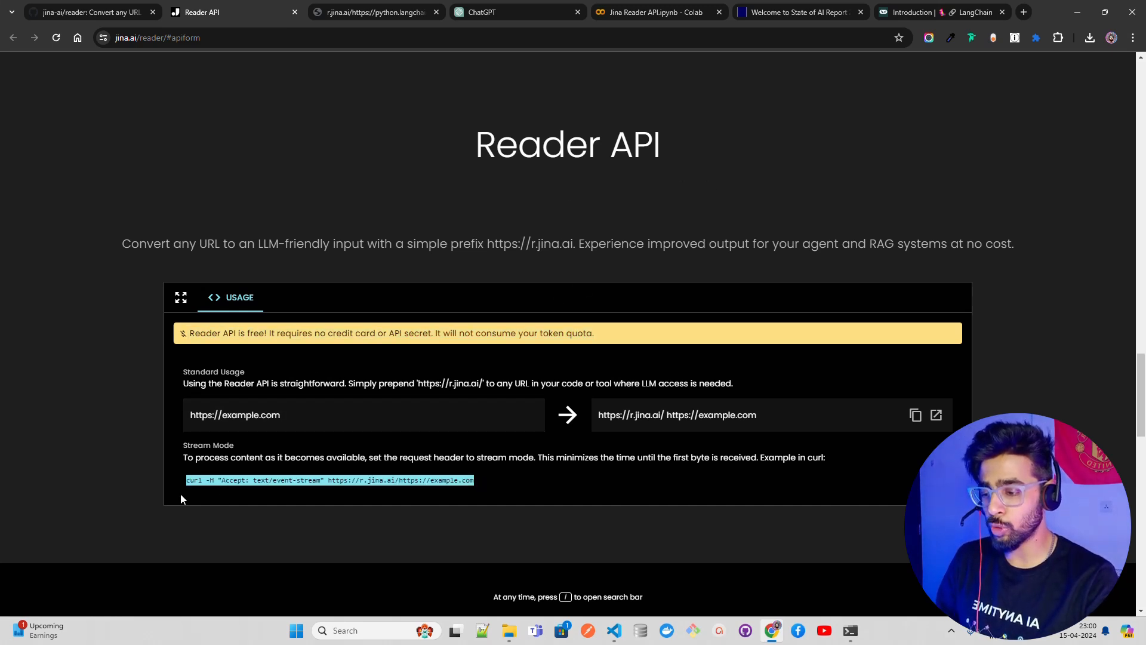
left_click(652, 12)
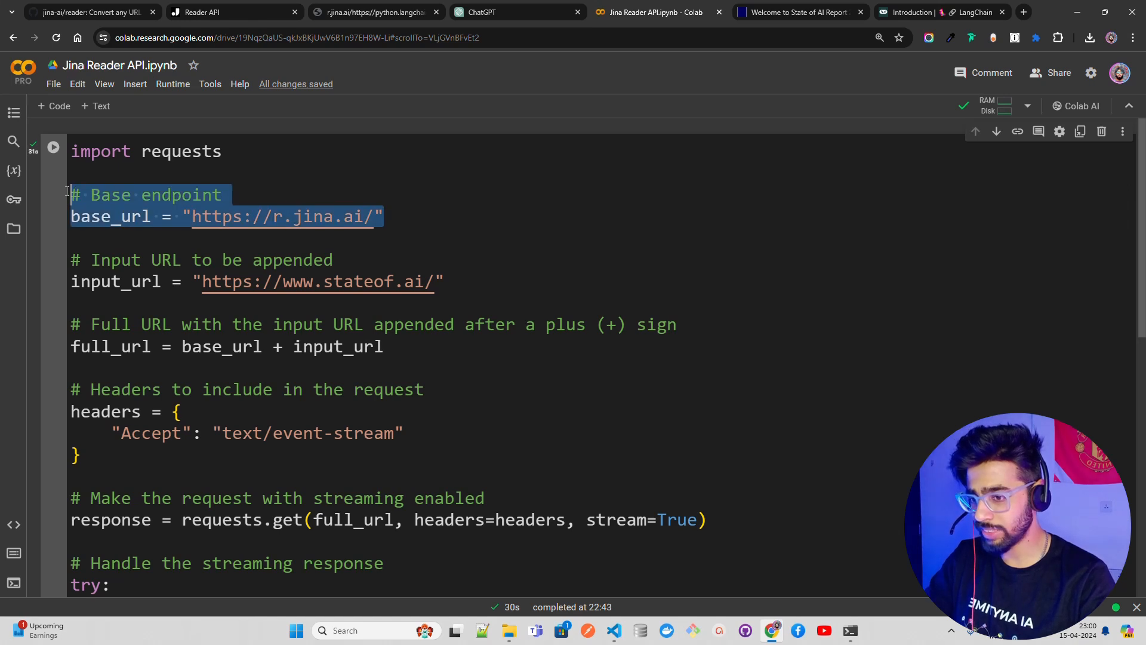
- Inspect the input_url line of the Colab streaming code, then bring up LangChain's Introduction docs
left_click(261, 281)
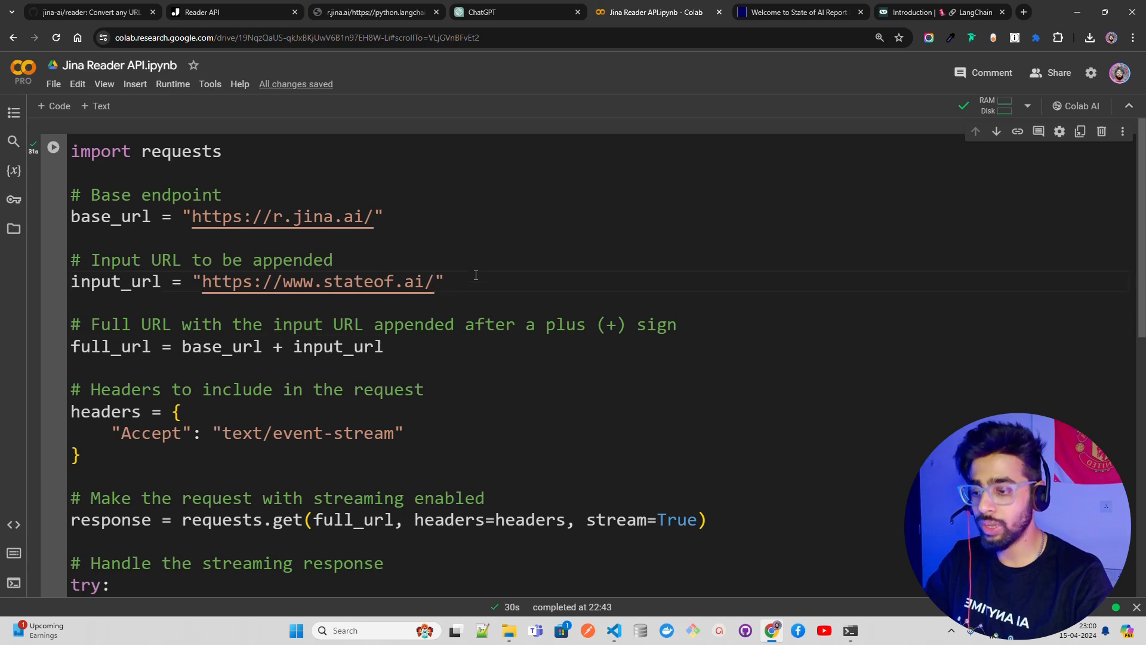
mouse_move(632, 183)
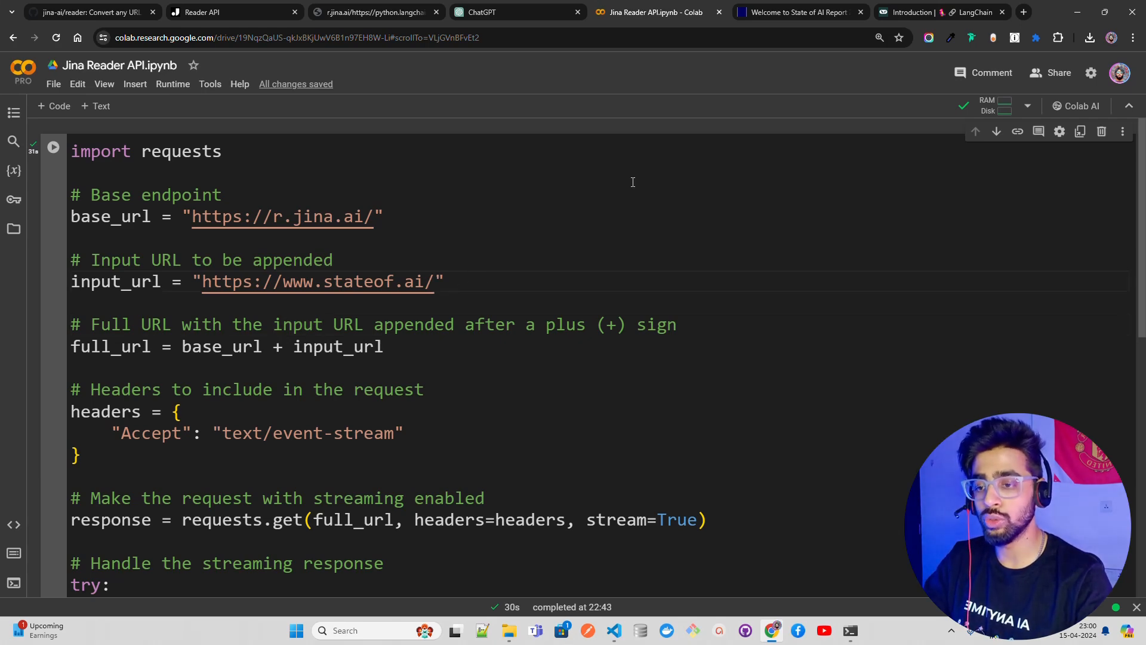
left_click(910, 12)
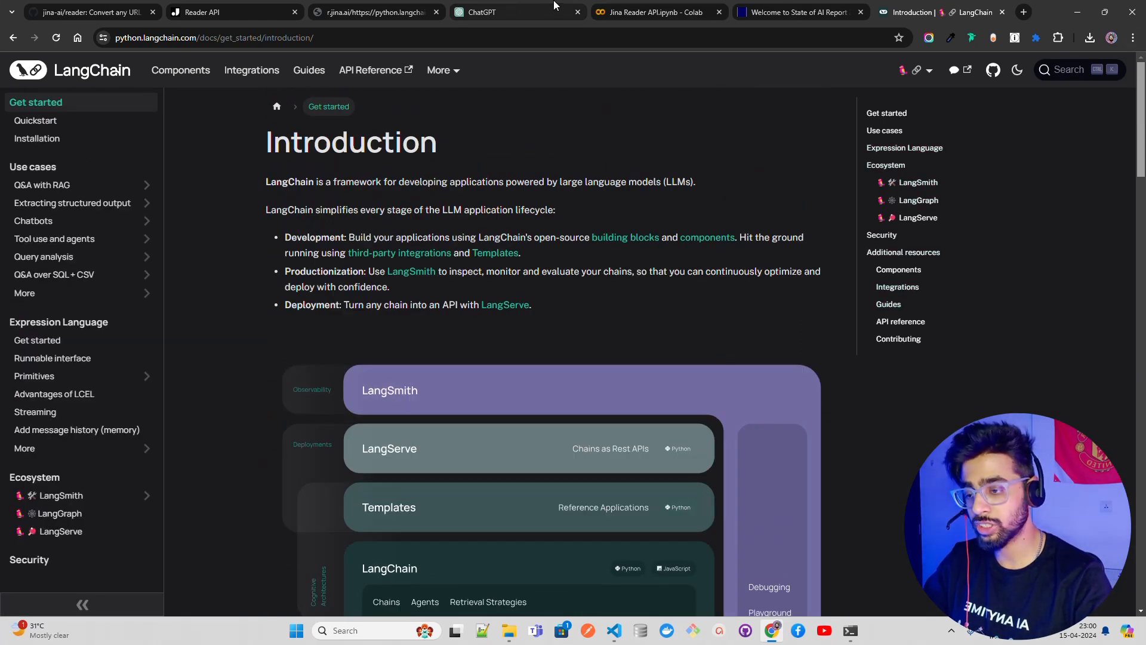
mouse_move(922, 52)
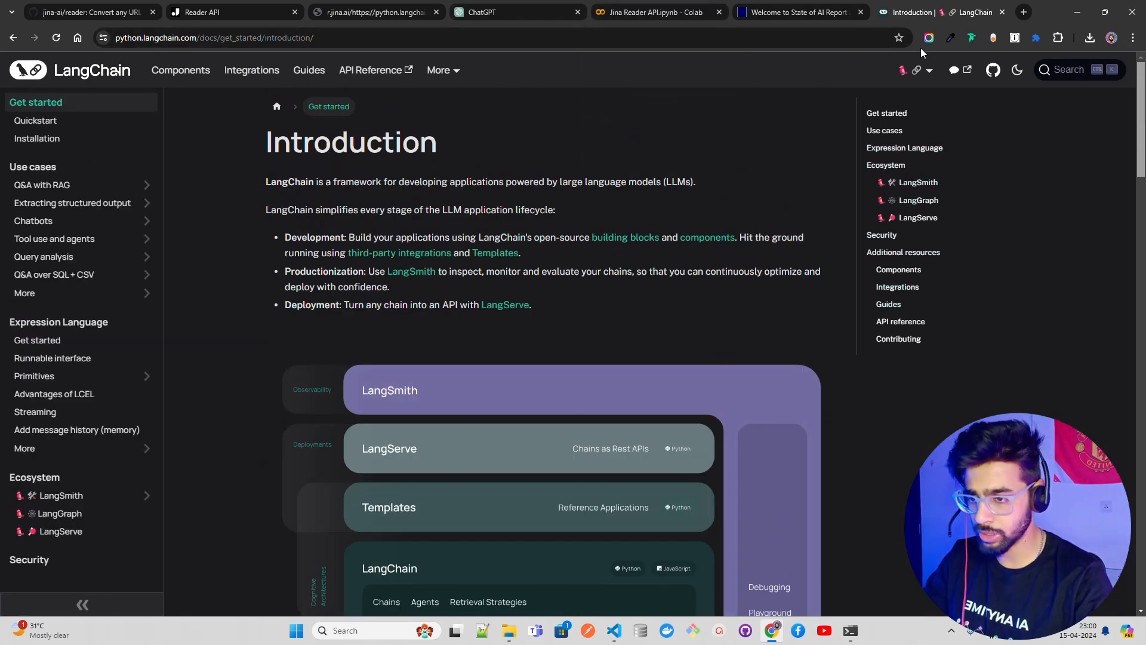
- Switch to the LangChain Introduction browser tab
left_click(652, 12)
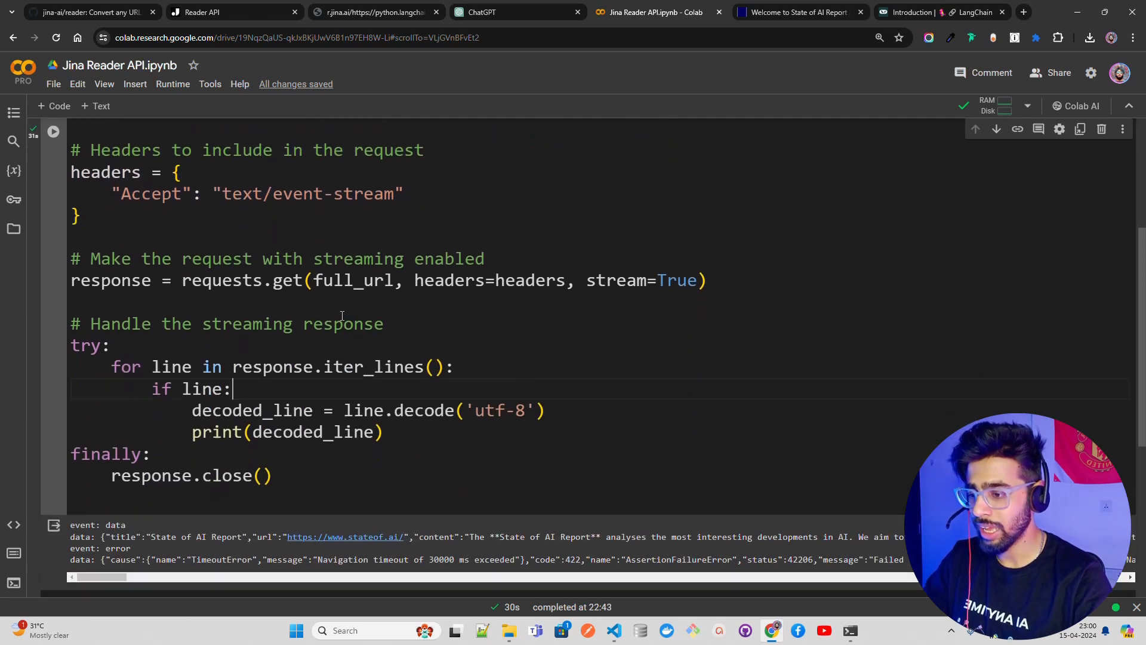
- Select the try/finally streaming loop in the Colab notebook, then scroll back up to the request code
left_click(274, 476)
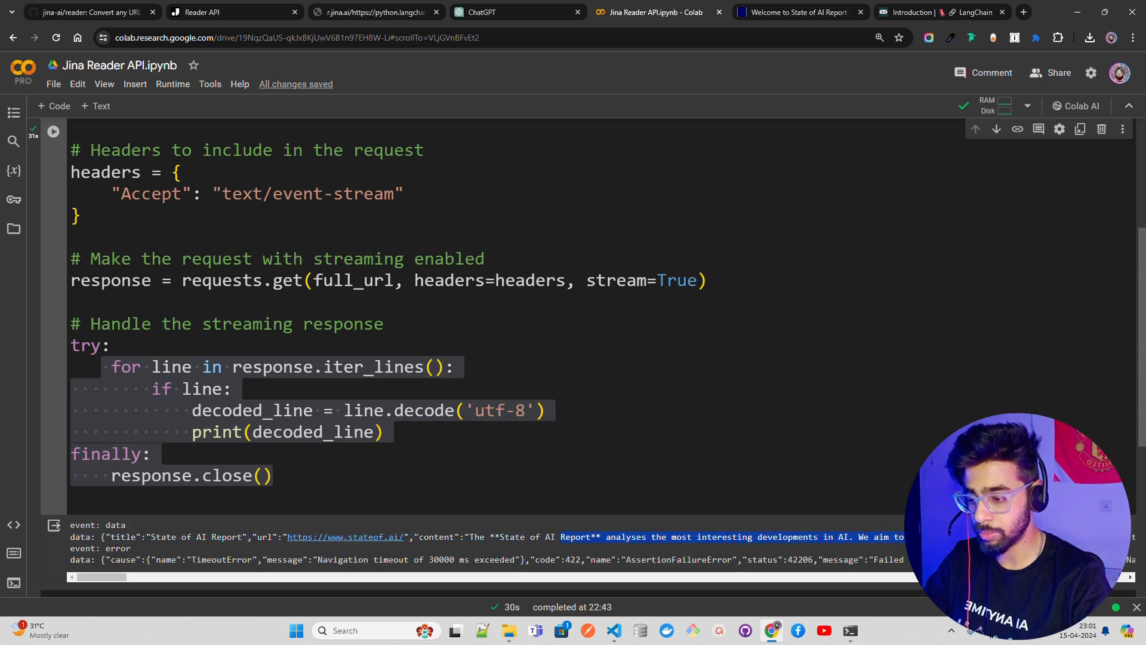
scroll("up", 3)
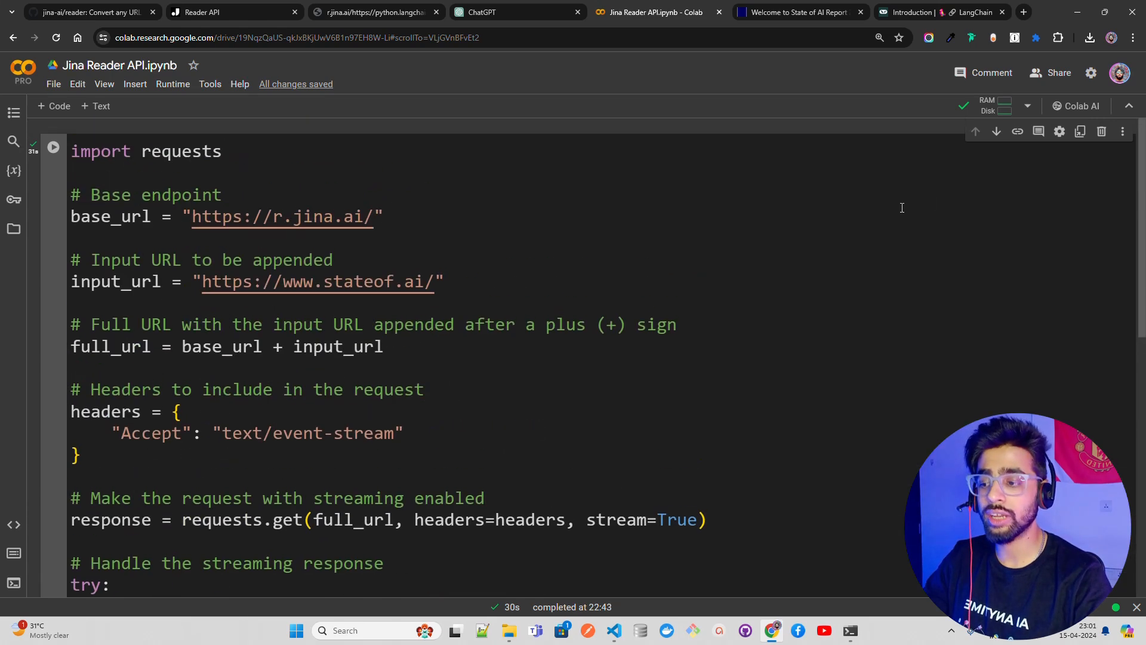
mouse_move(929, 193)
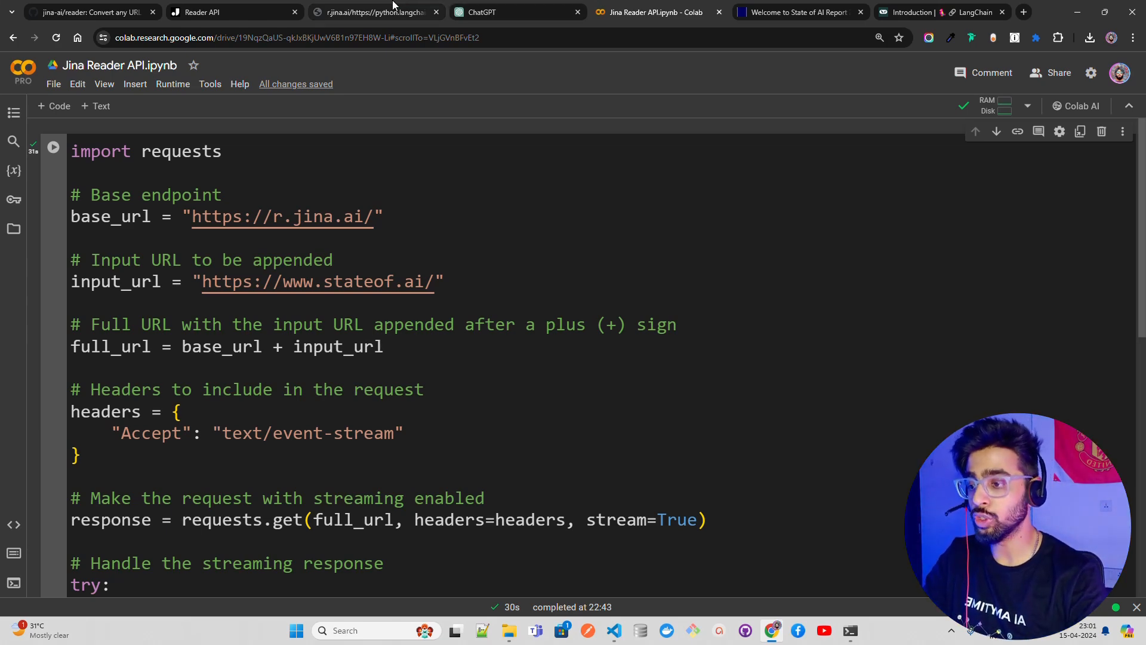
- View LangChain's markdown conversion, glance at the Colab notebook, and return to the Reader overview
left_click(374, 12)
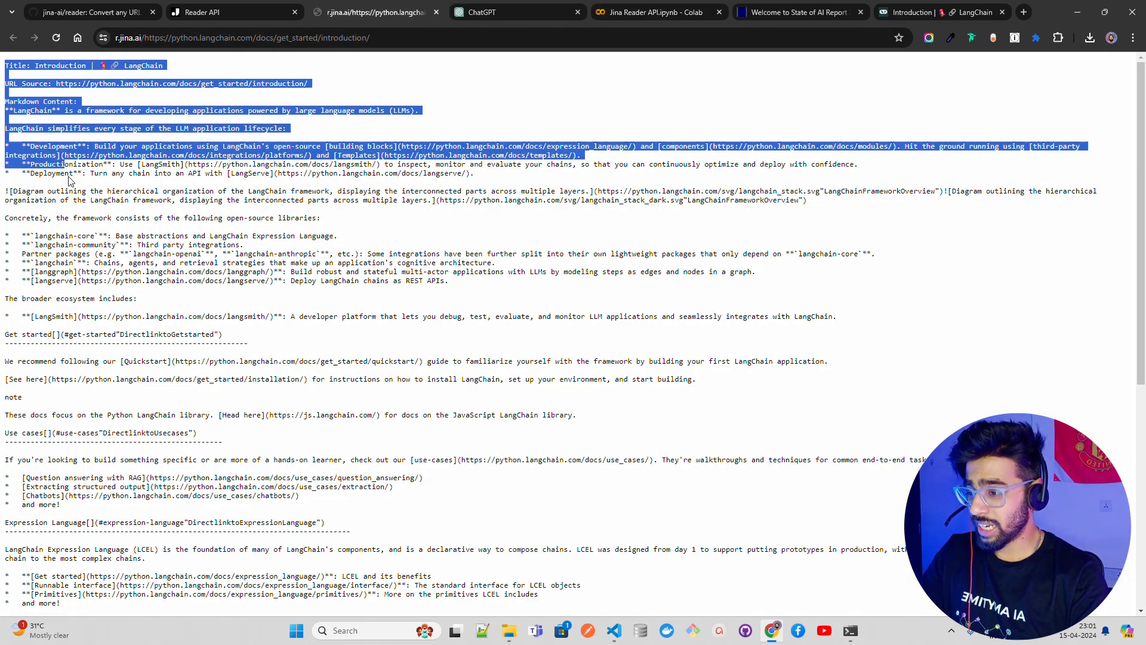
left_click(234, 12)
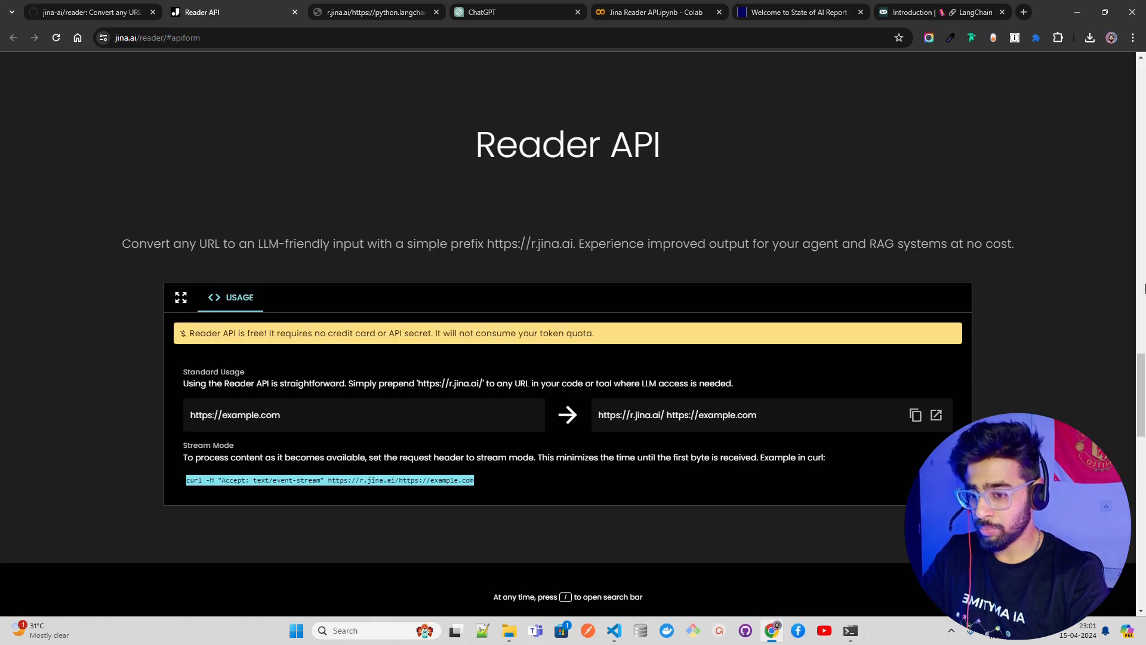
scroll("down", 3)
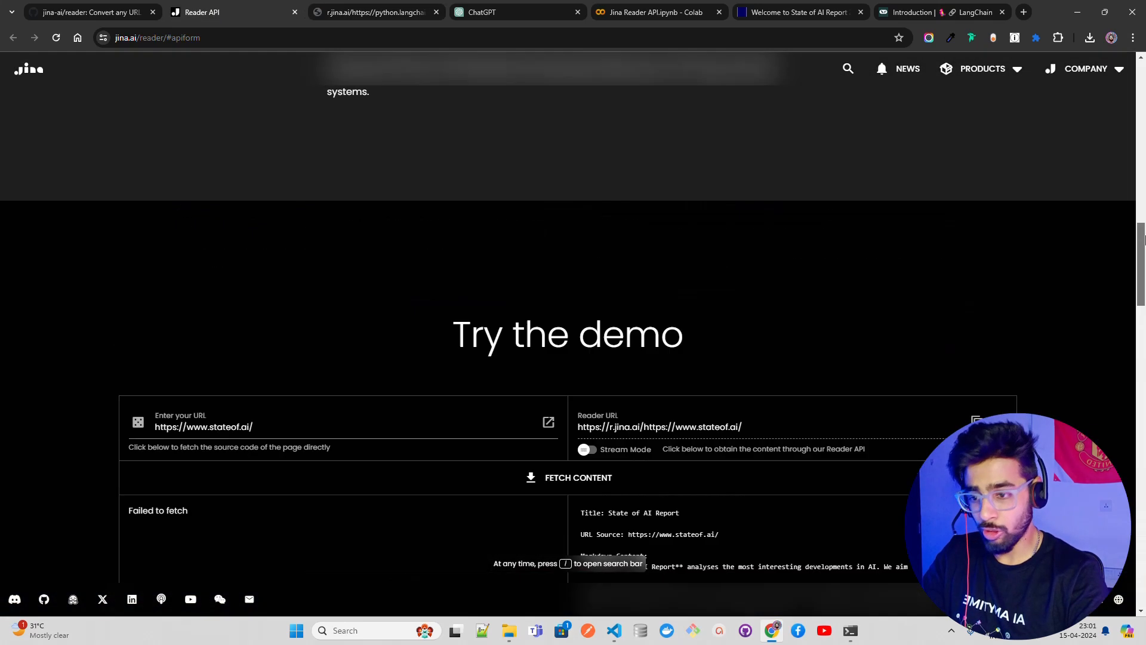
left_click(651, 12)
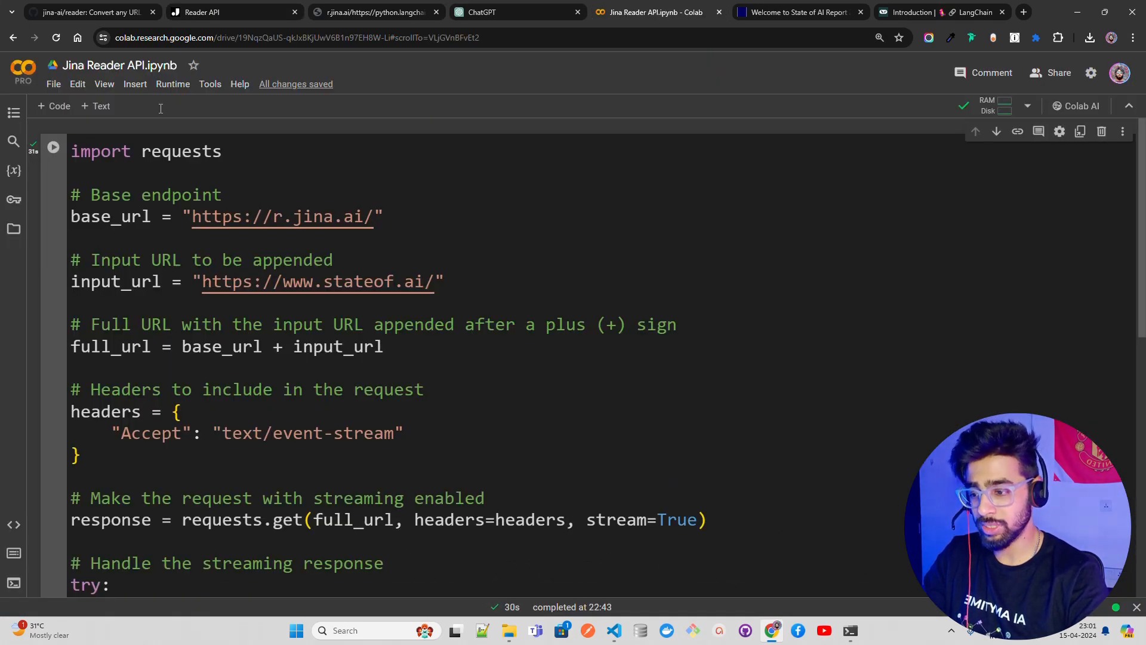
left_click(234, 12)
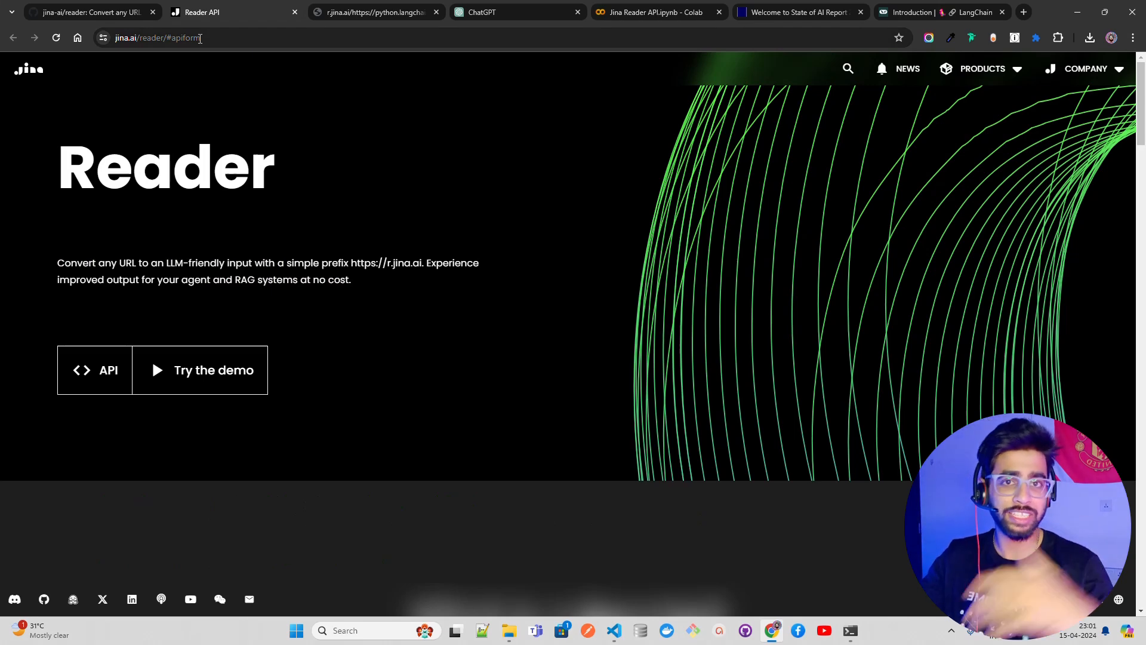